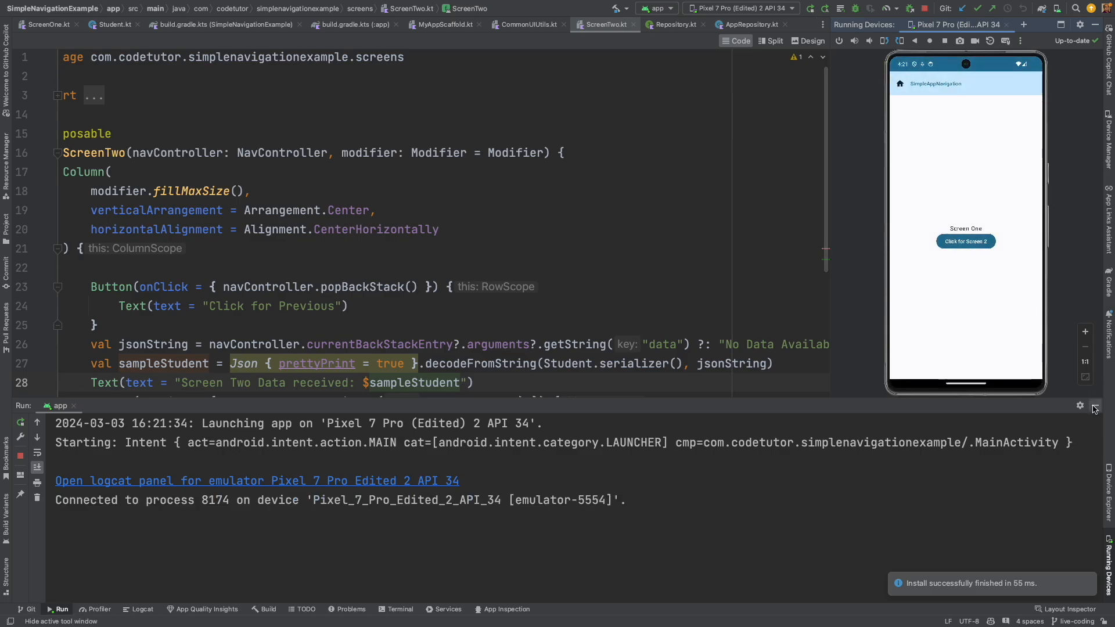
Step: Hide the Run panel and review ScreenOne's sampleStudent JSON encoding before returning to ScreenTwo.kt
left_click(965, 242)
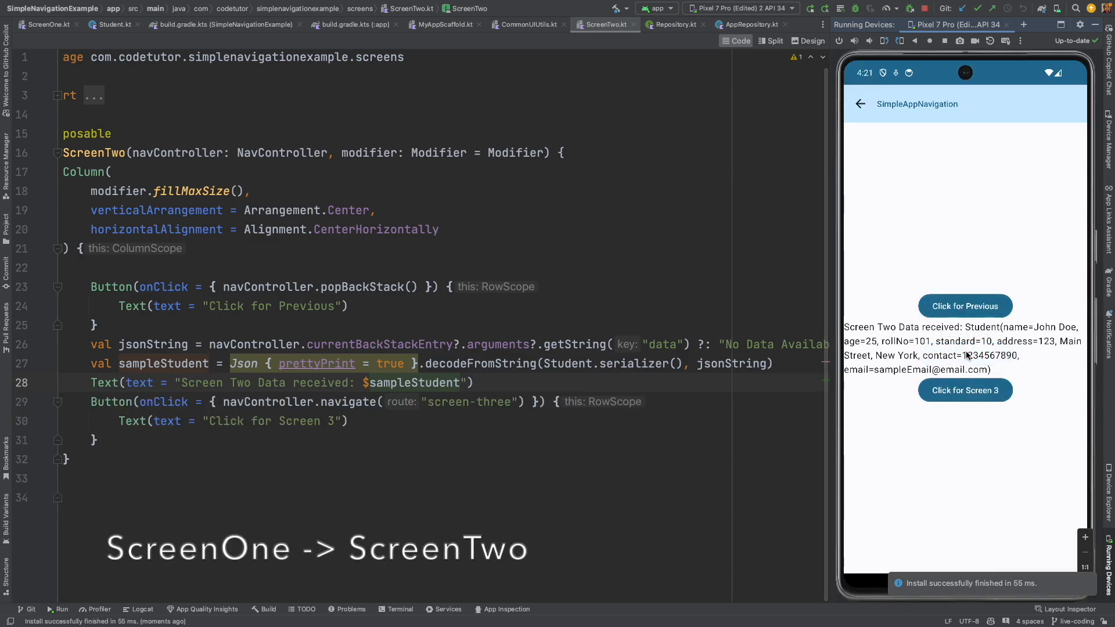
left_click(48, 23)
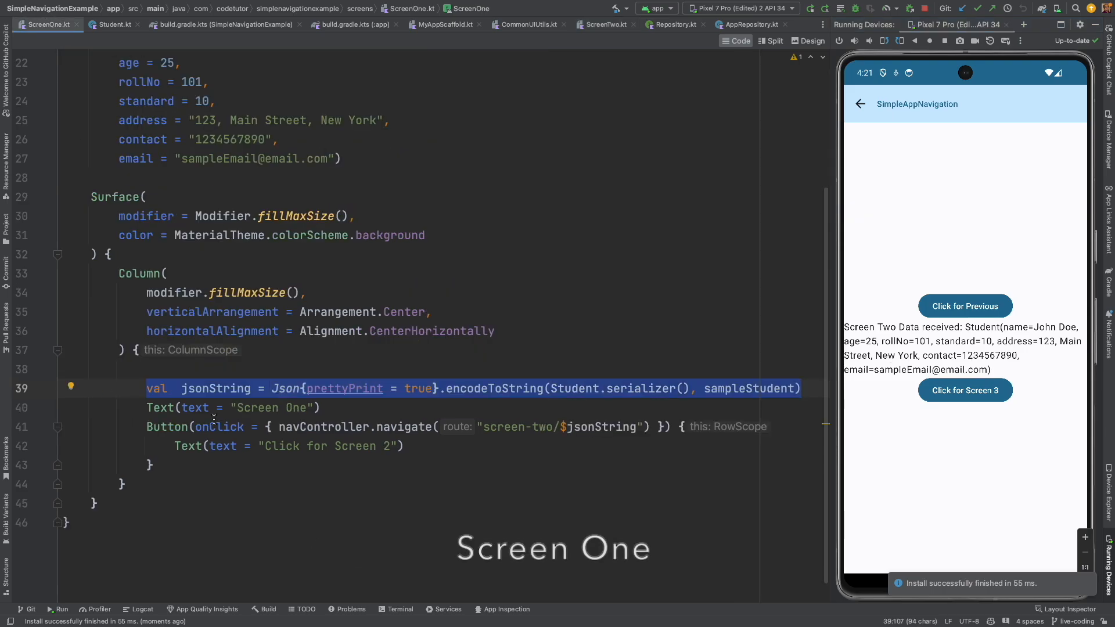
left_click(717, 388)
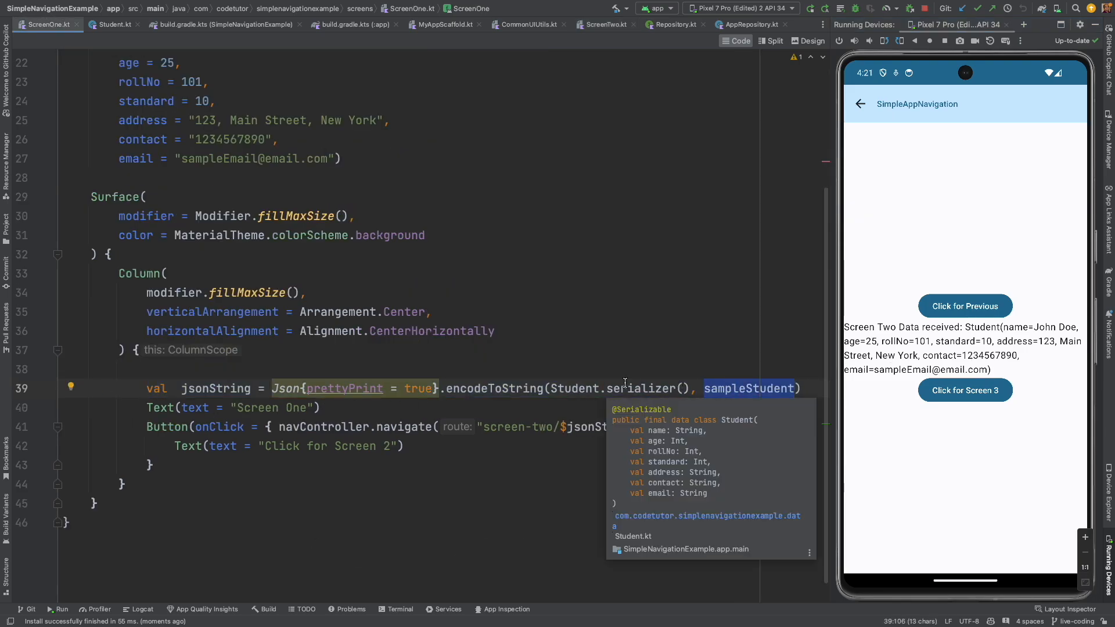
left_click(605, 24)
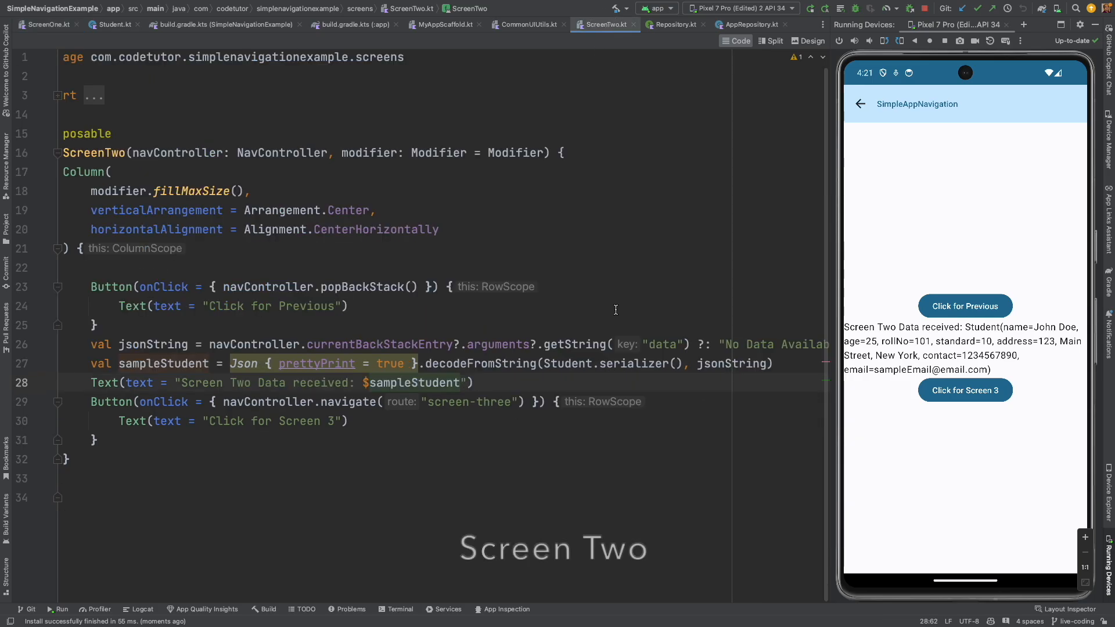
Step: Point out the sampleStudent decoded from the passed JSON in ScreenTwo
left_click(335, 364)
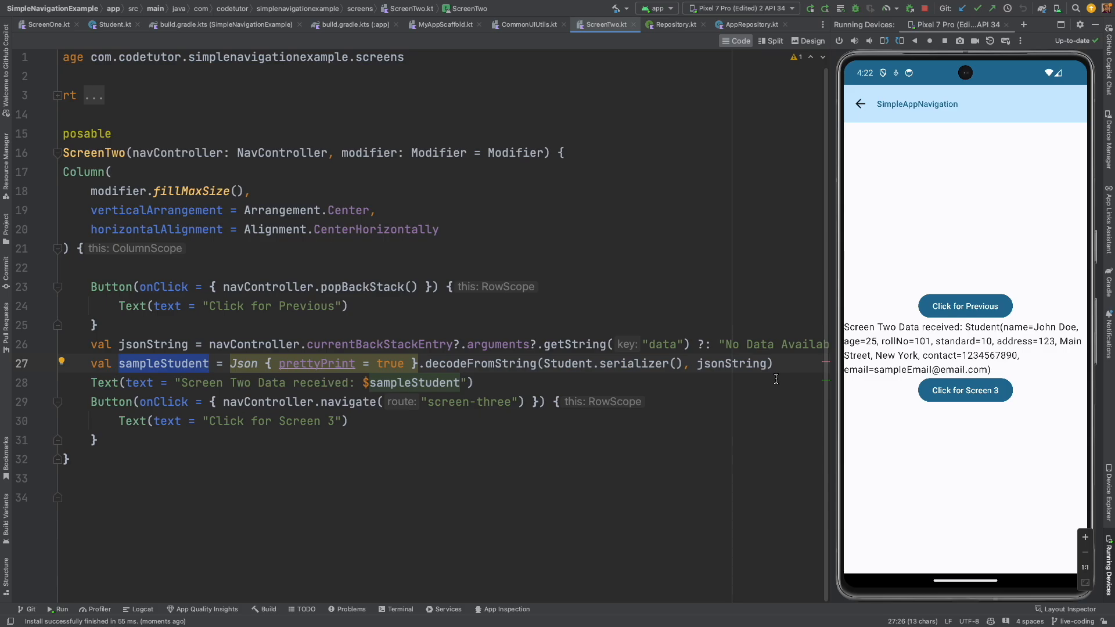
mouse_move(665, 321)
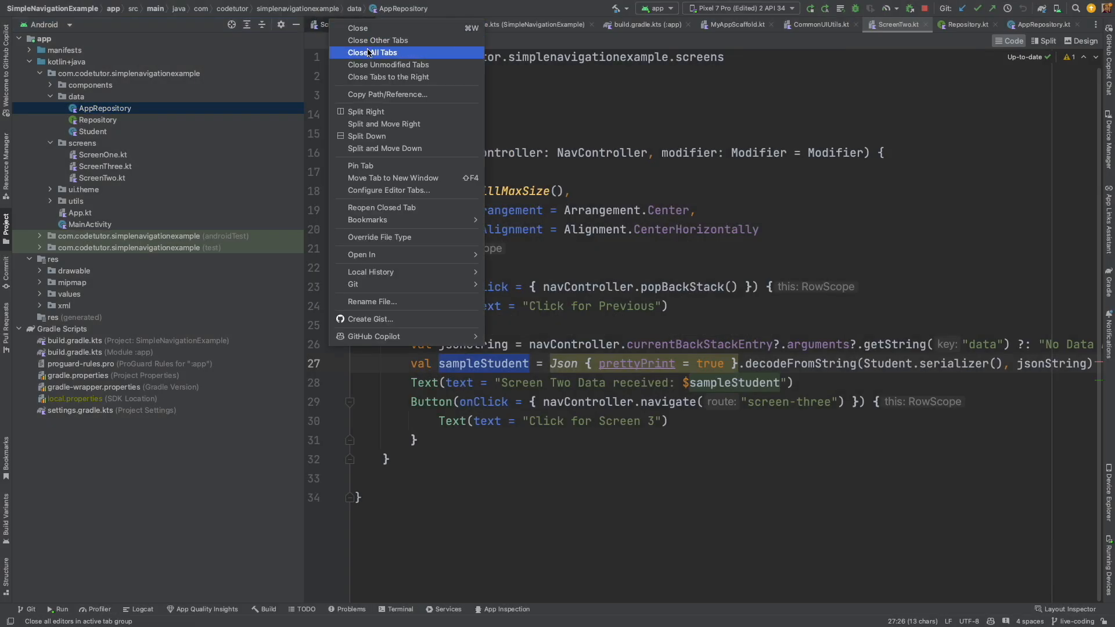
Step: Close all editor tabs and bring up the Repository interface and AppRepository class
left_click(372, 52)
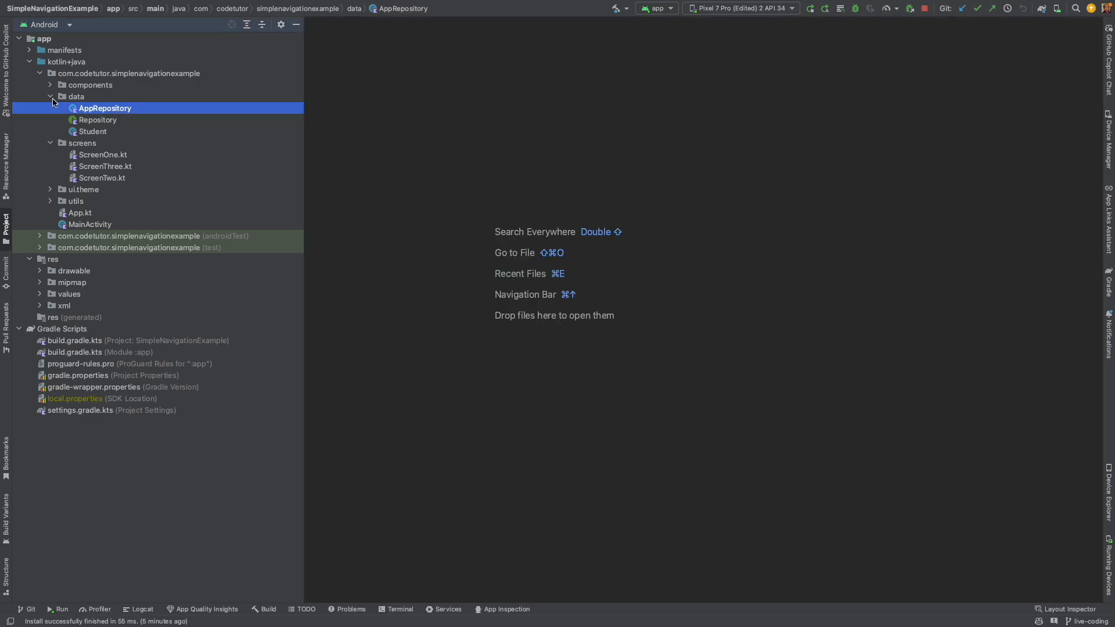
double_click(93, 131)
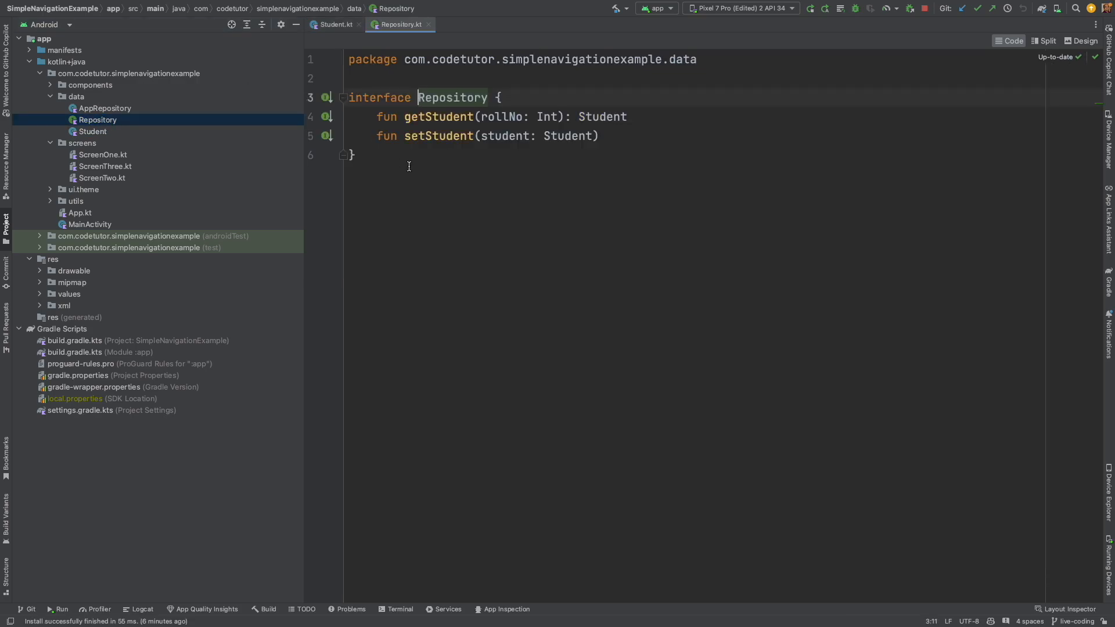
left_click(341, 98)
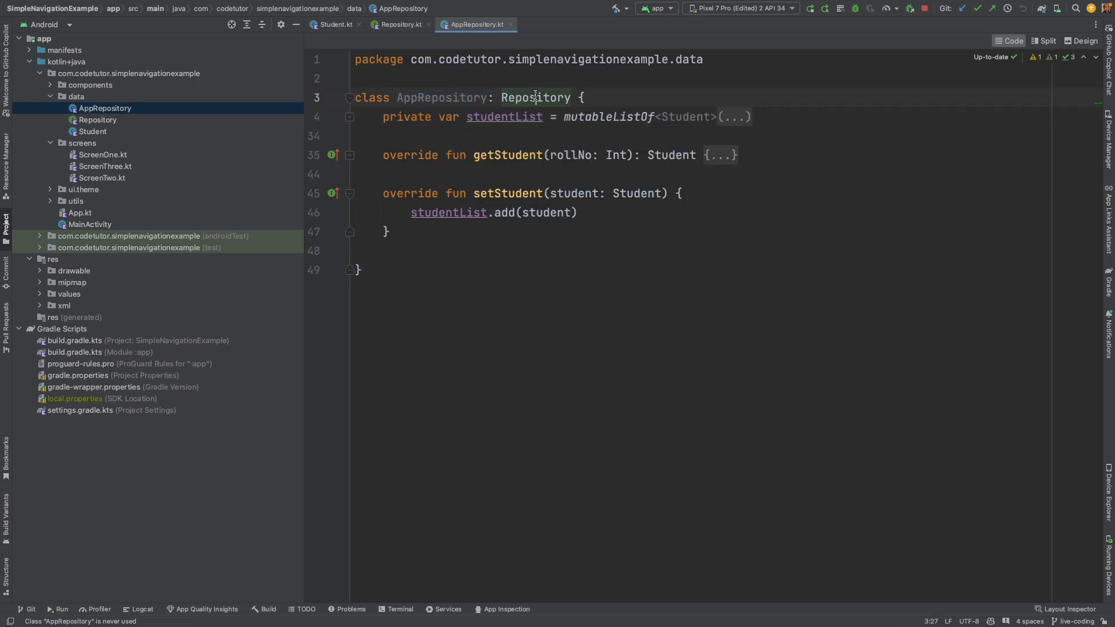
Step: Review AppRepository's studentList sample data, getStudent lookup and setStudent add functions
left_click(350, 117)
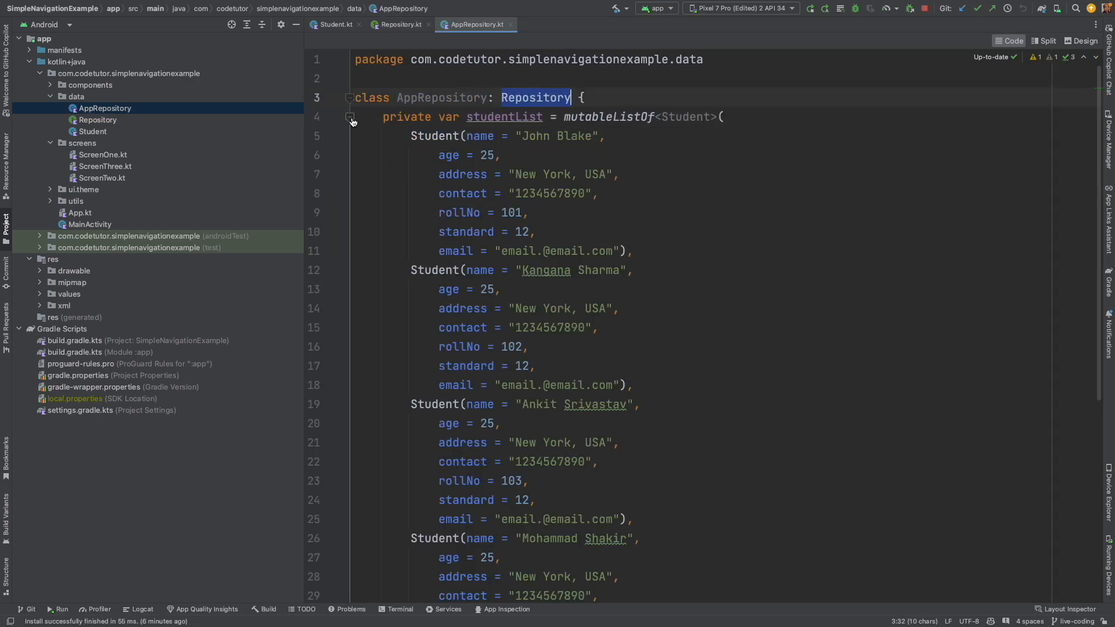
left_click(349, 116)
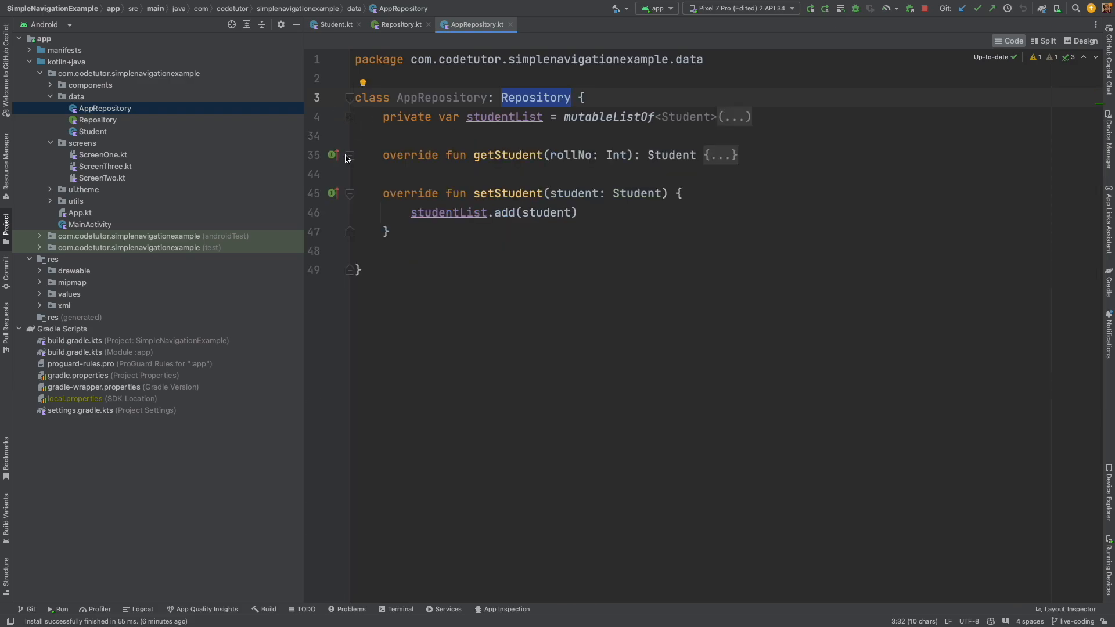
left_click(349, 154)
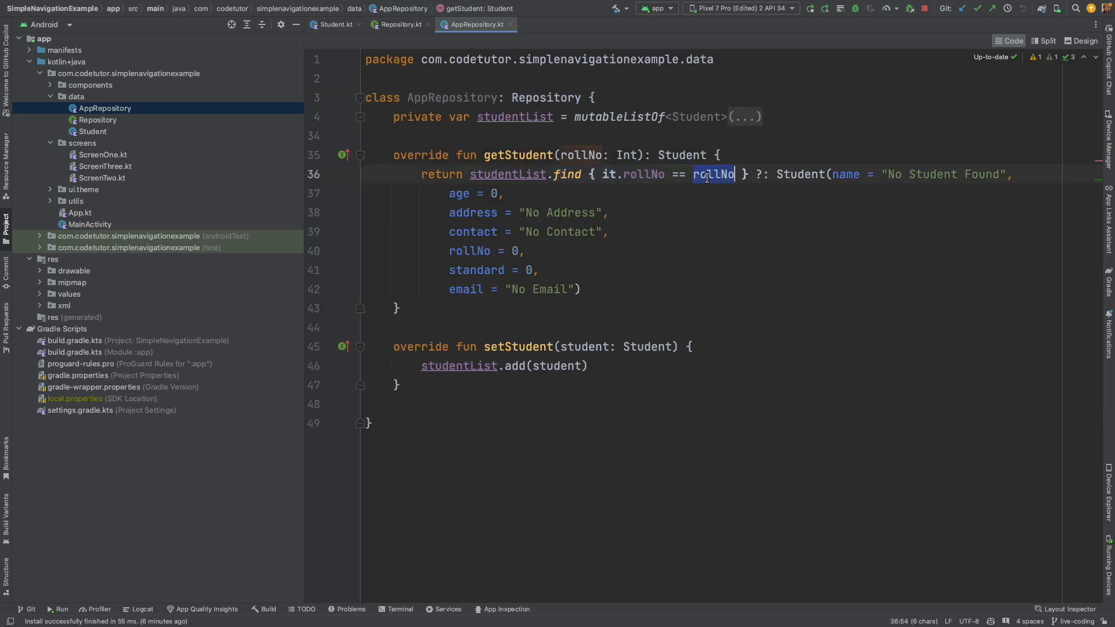
left_click(360, 155)
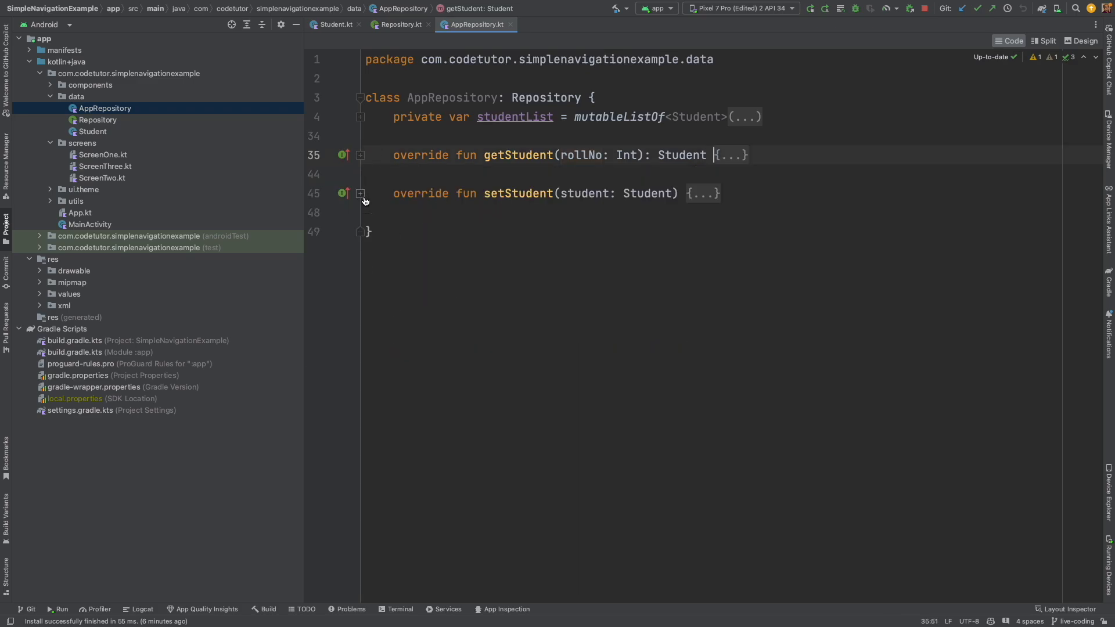
left_click(359, 194)
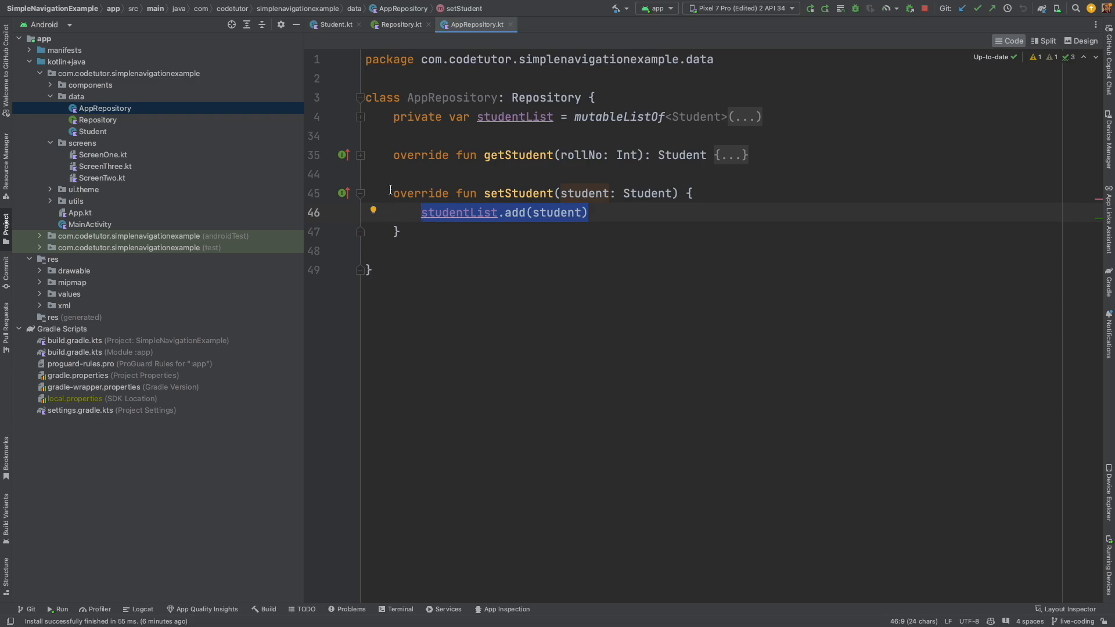
left_click(360, 194)
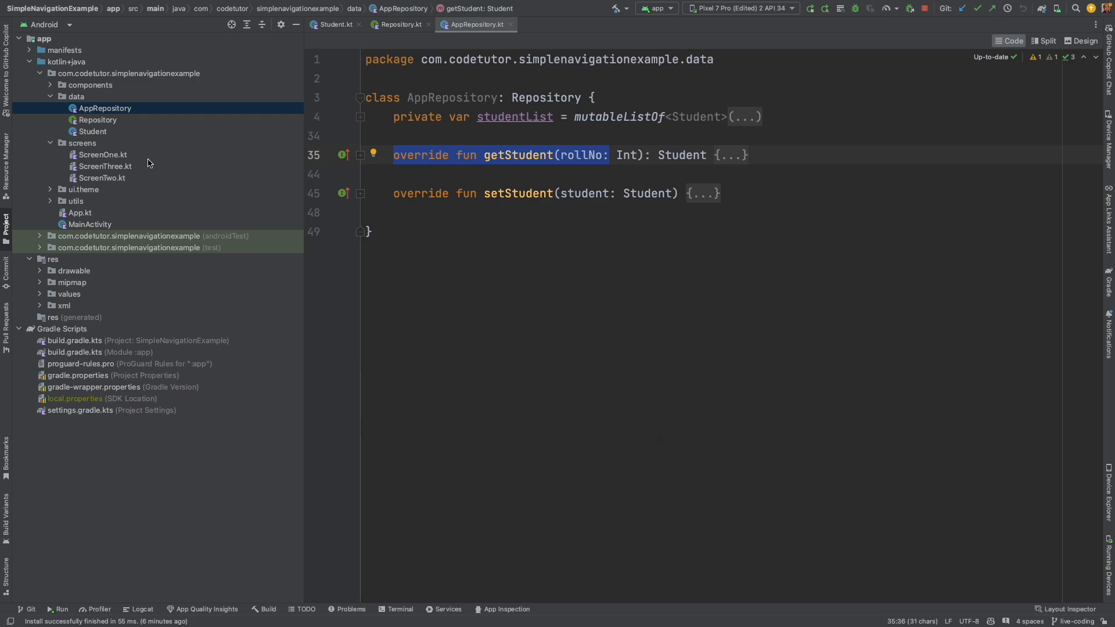
left_click(75, 96)
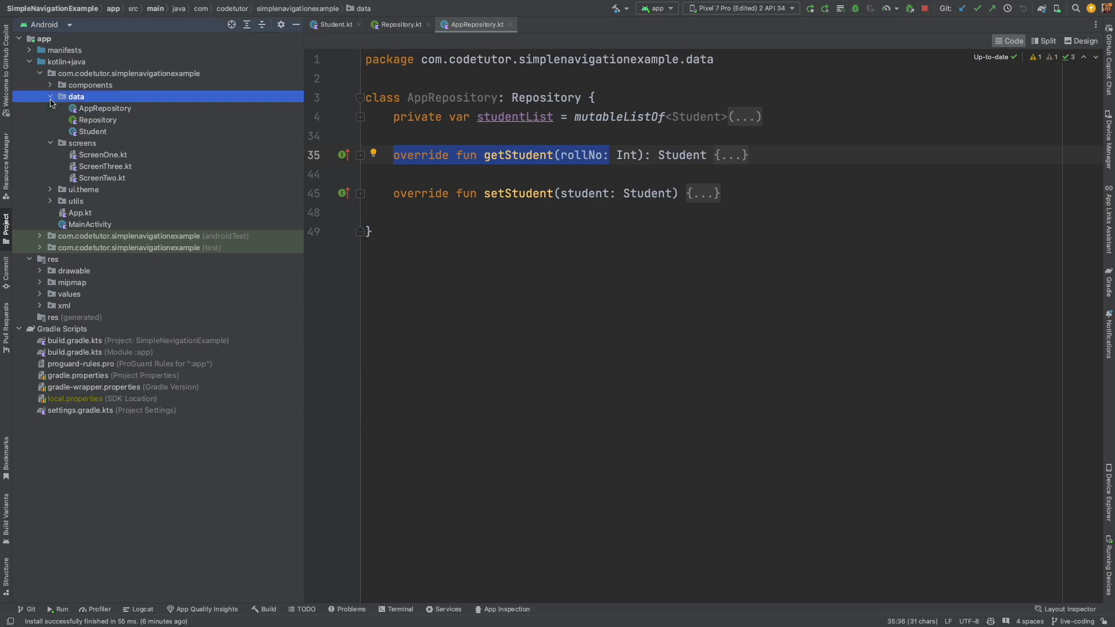
Step: Add the MyApplication class extending Application() that exposes an AppRepository, then move to ScreenOne
left_click(50, 97)
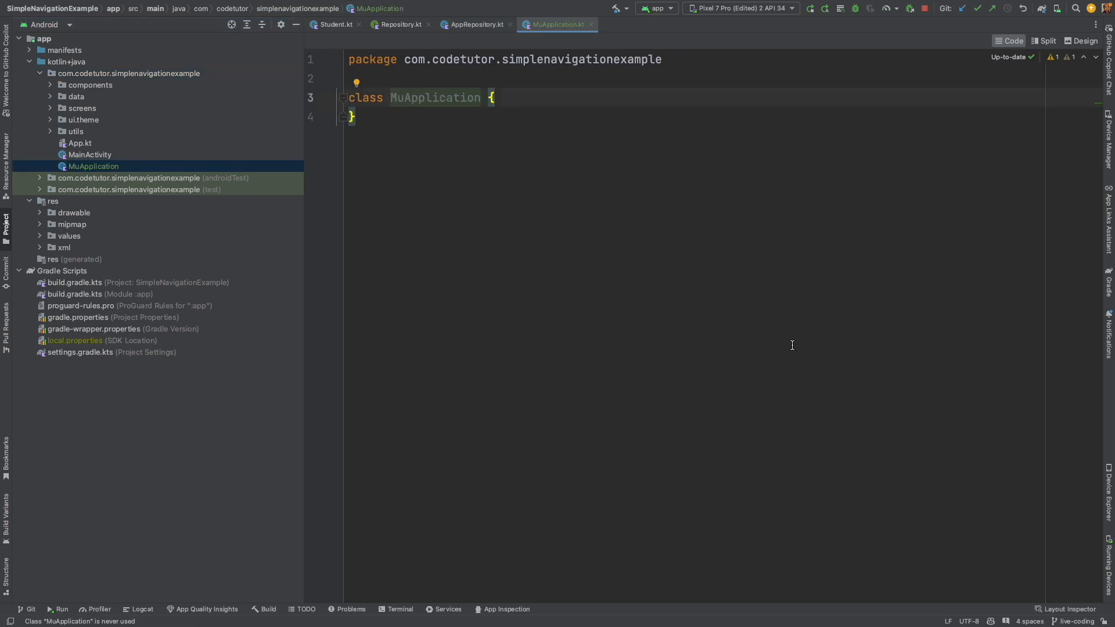
type(": AppRepository")
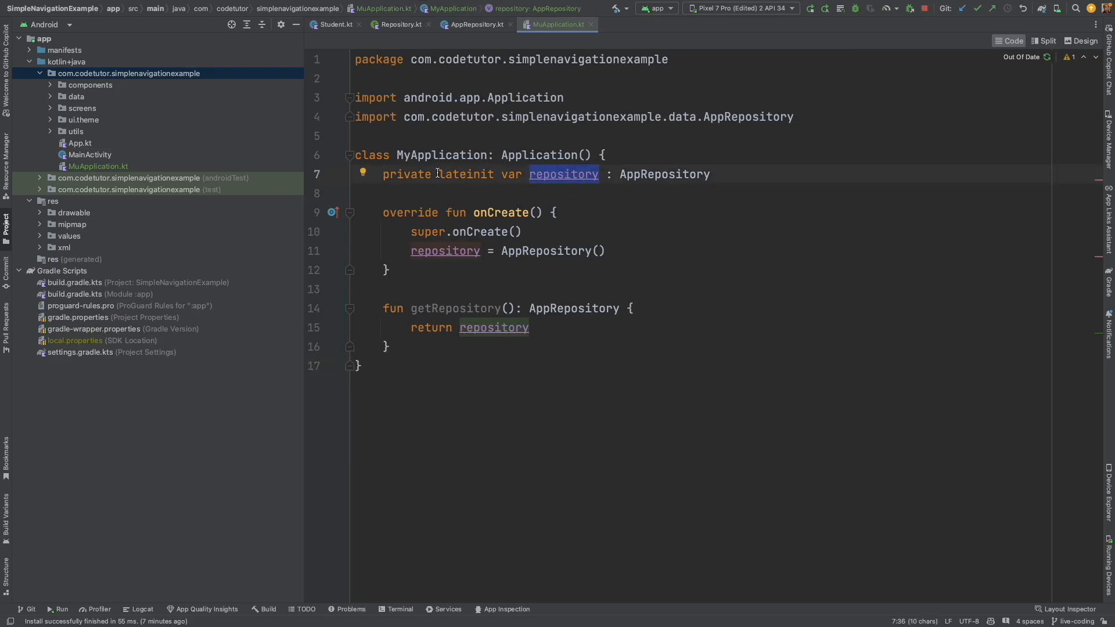
mouse_move(685, 299)
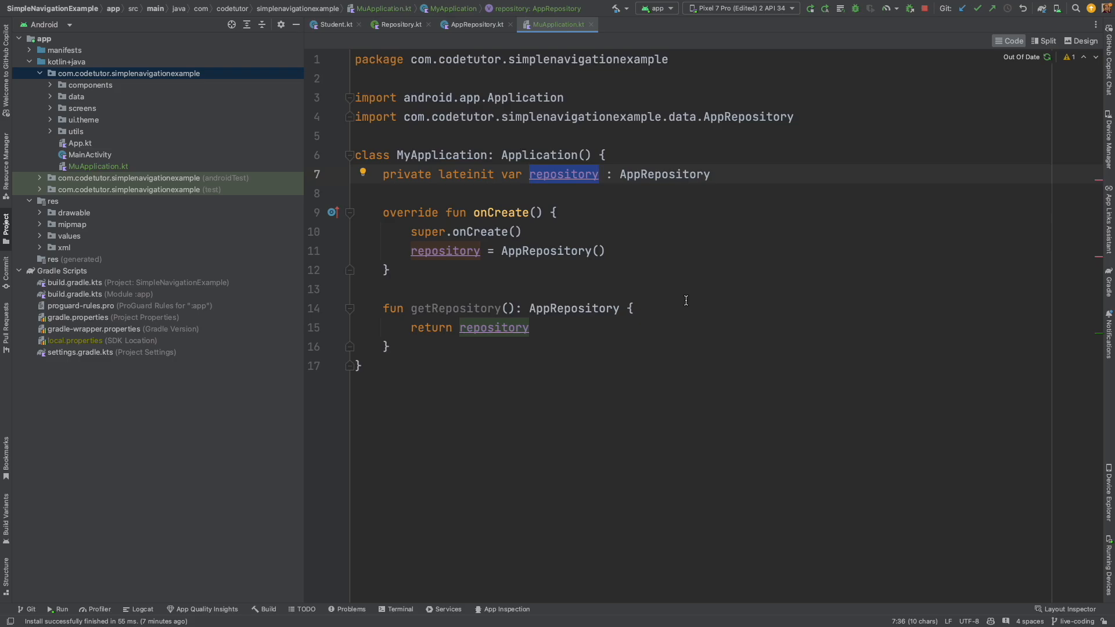
left_click(431, 154)
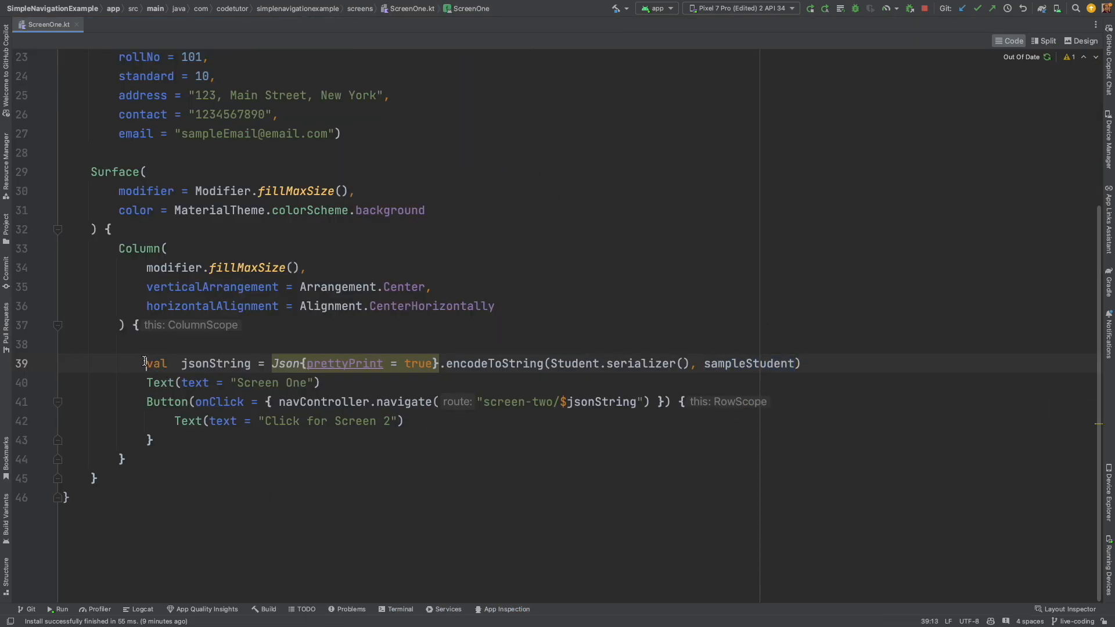
Step: Replace ScreenOne's JSON encoding with val rollNo = 101 passed in the screen-two route
key("Delete")
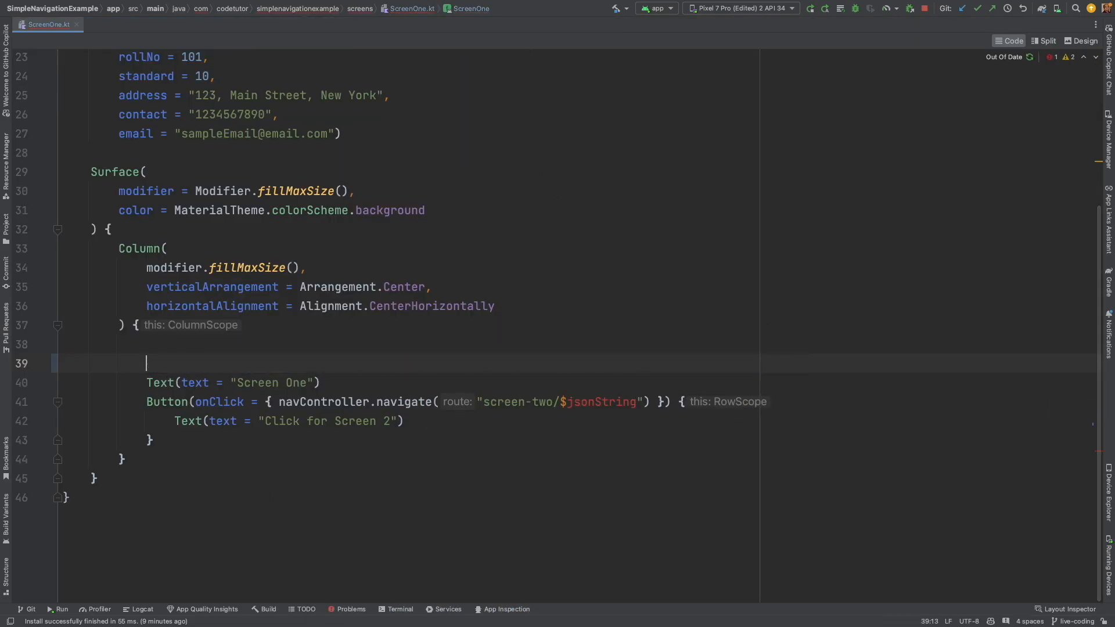
type("val rollno =")
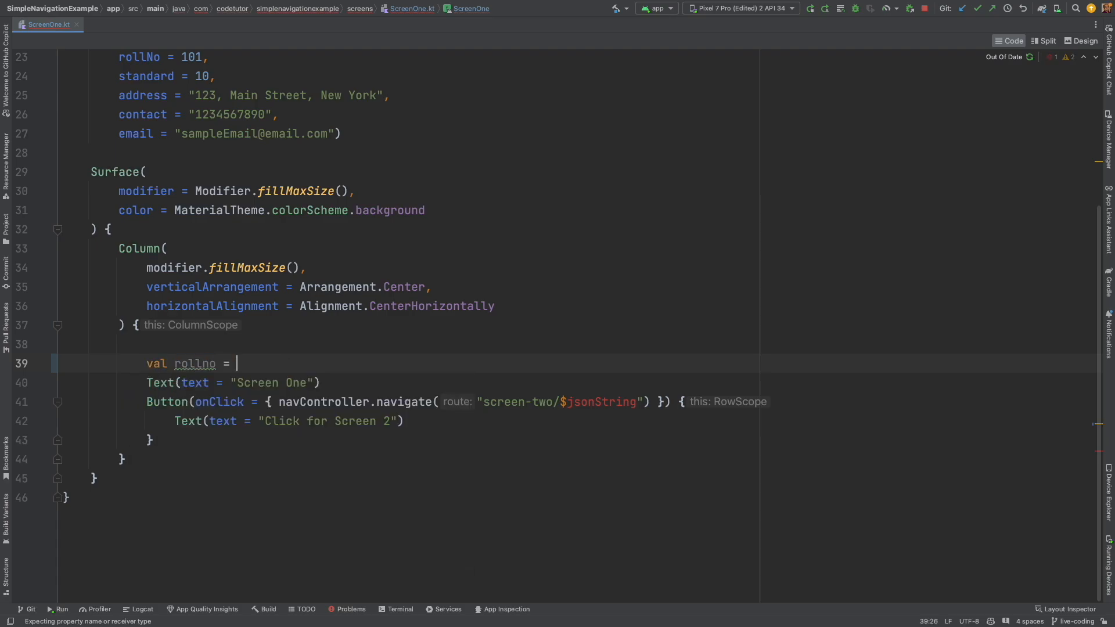
type("101")
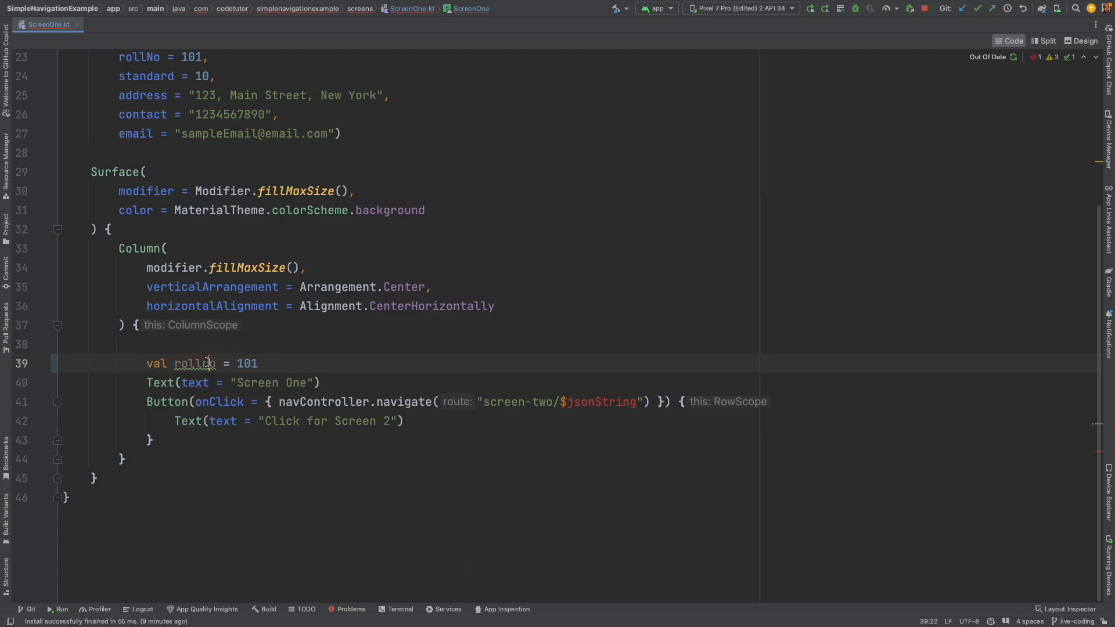
double_click(600, 402)
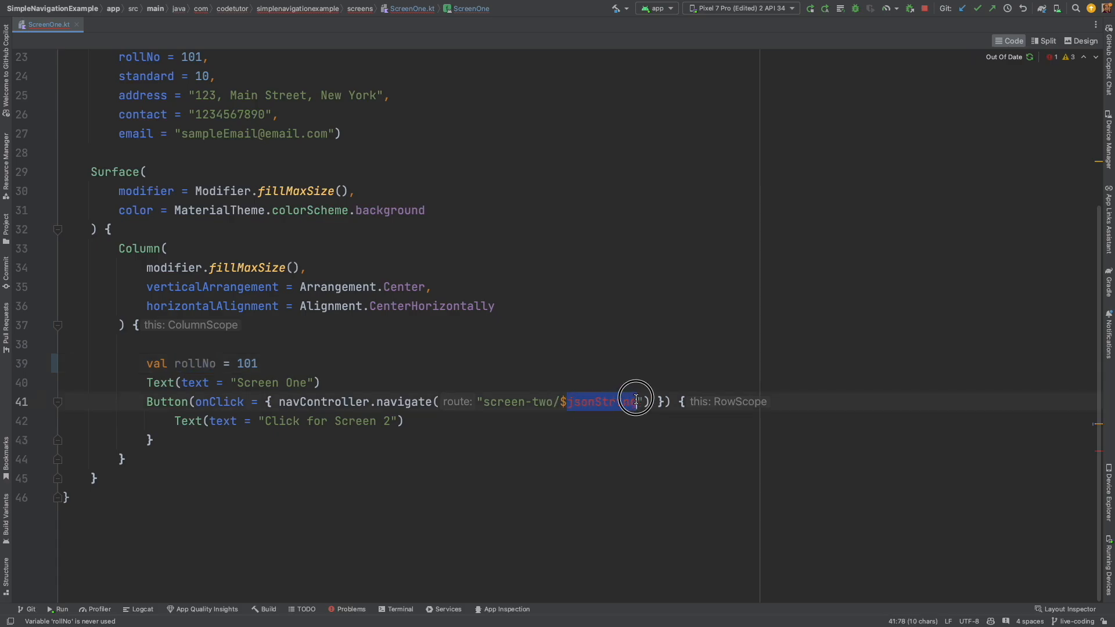
type("rollNo")
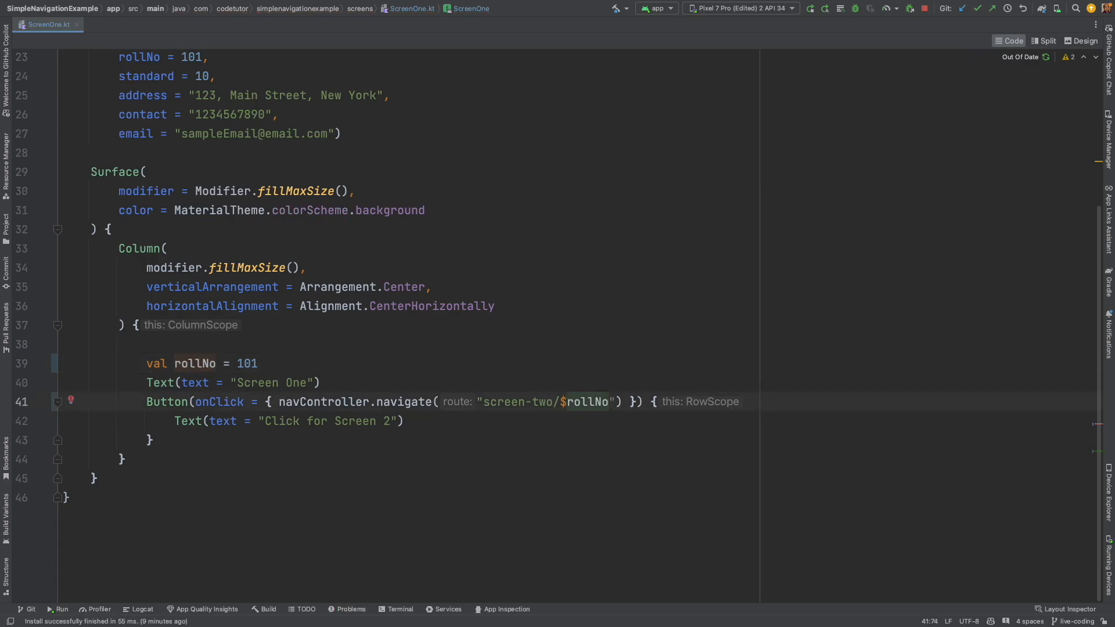
mouse_move(632, 356)
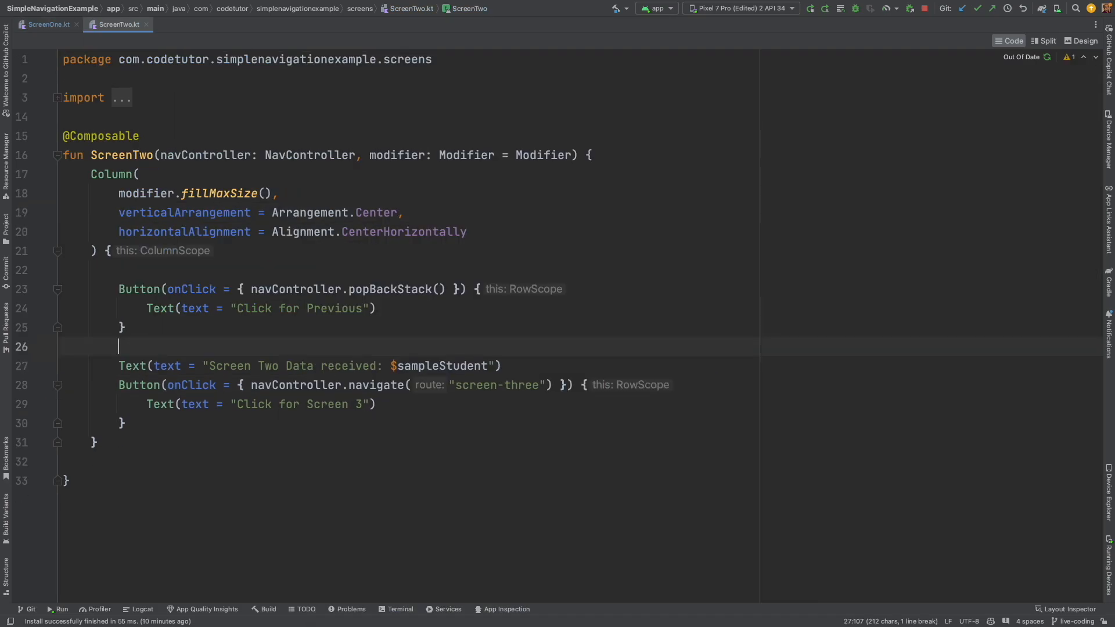
Step: Start a val for the student lookup in ScreenTwo before leaving its code
left_click(121, 346)
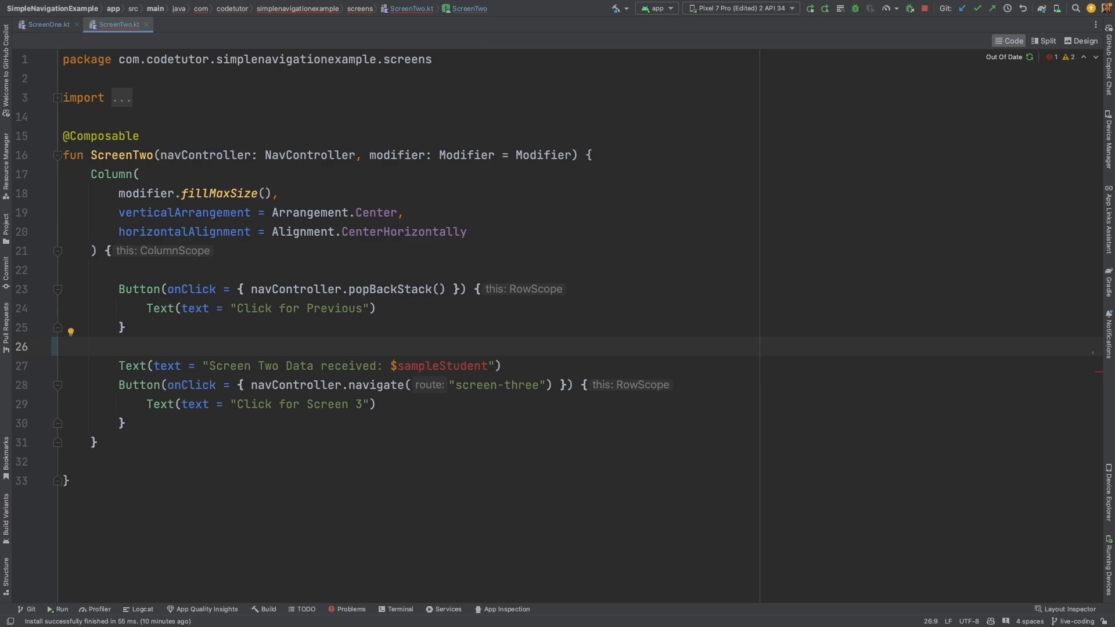
type("val")
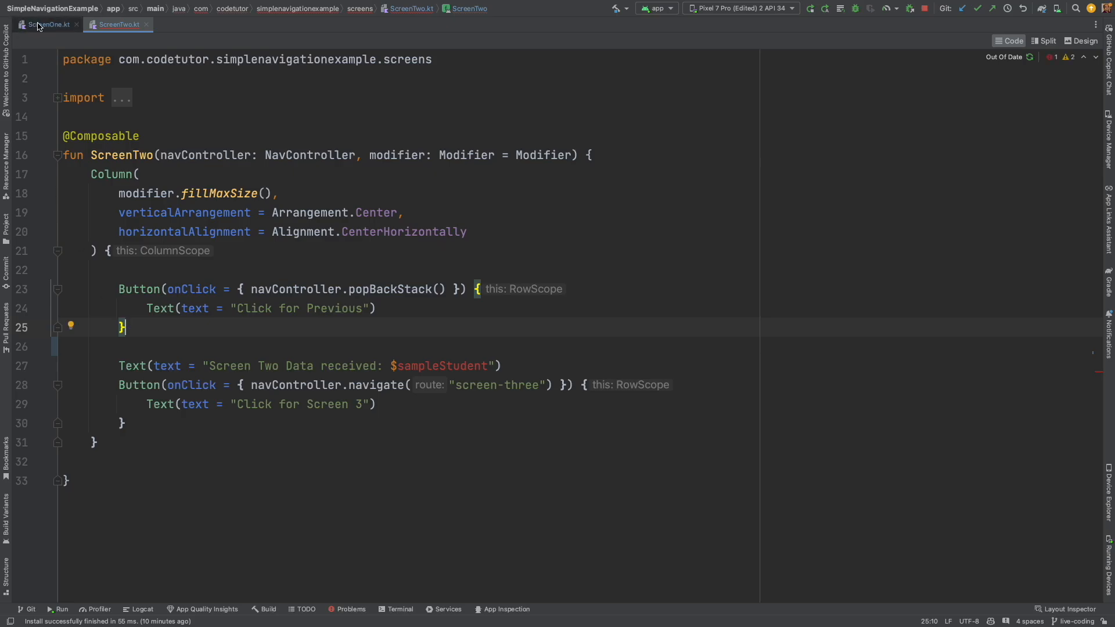
left_click(47, 24)
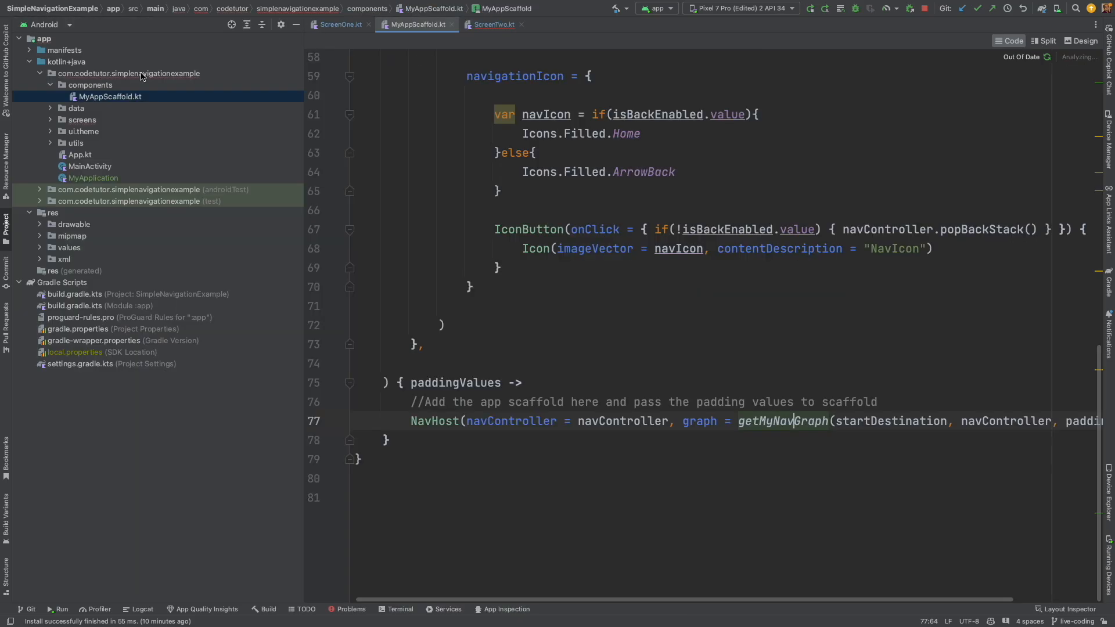
Step: Rename the screen-two route placeholder to {rollNo} and read it as a string defaulting to "0"
left_click(778, 420)
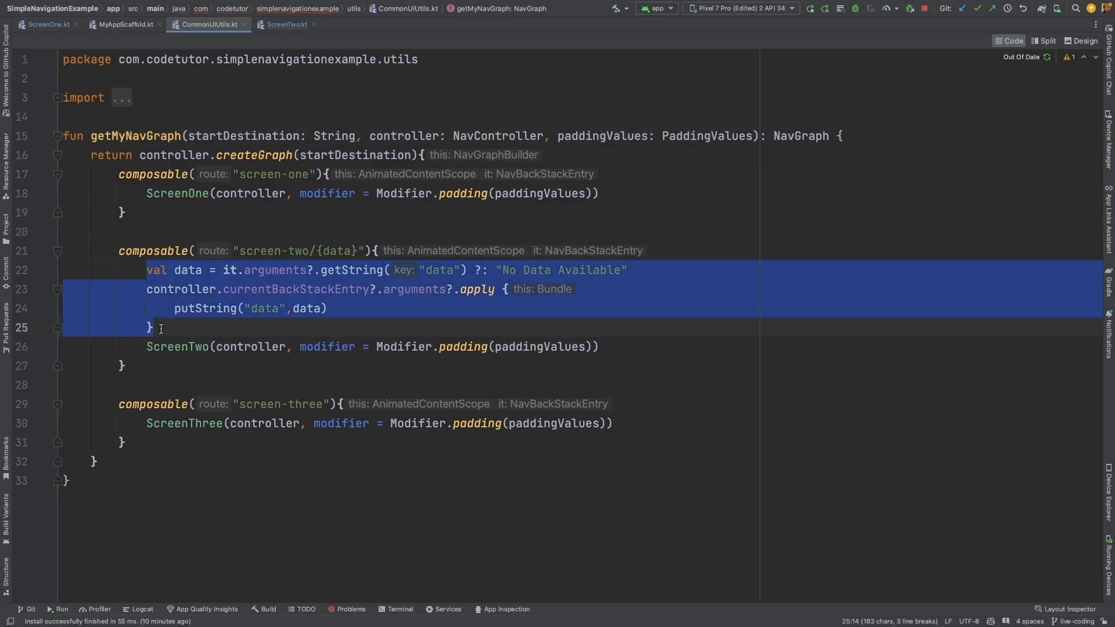
key("Delete")
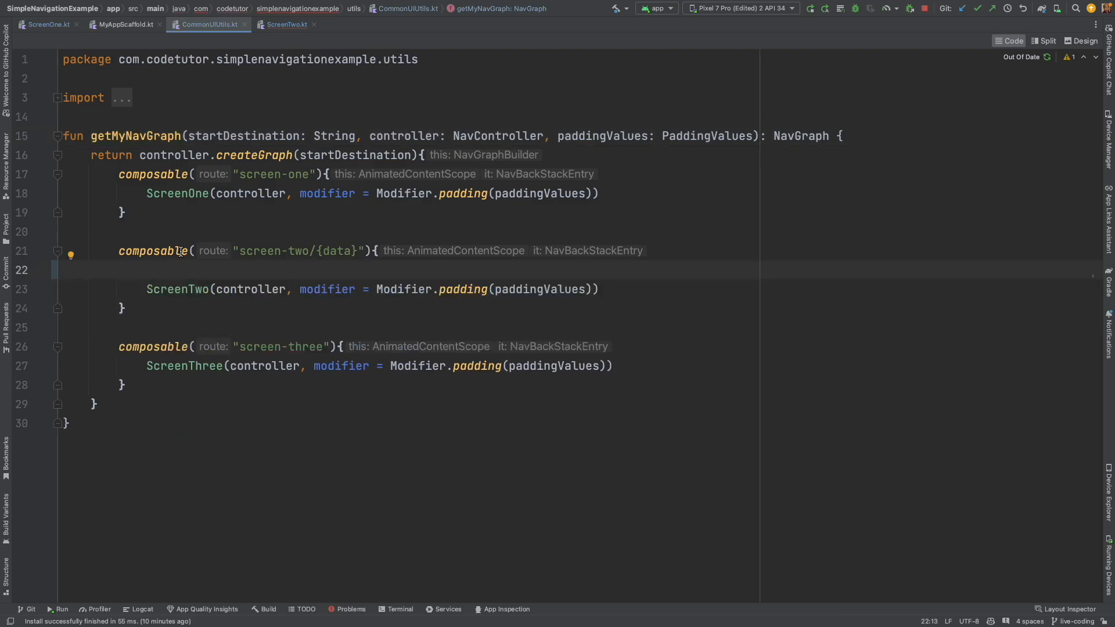
double_click(336, 251)
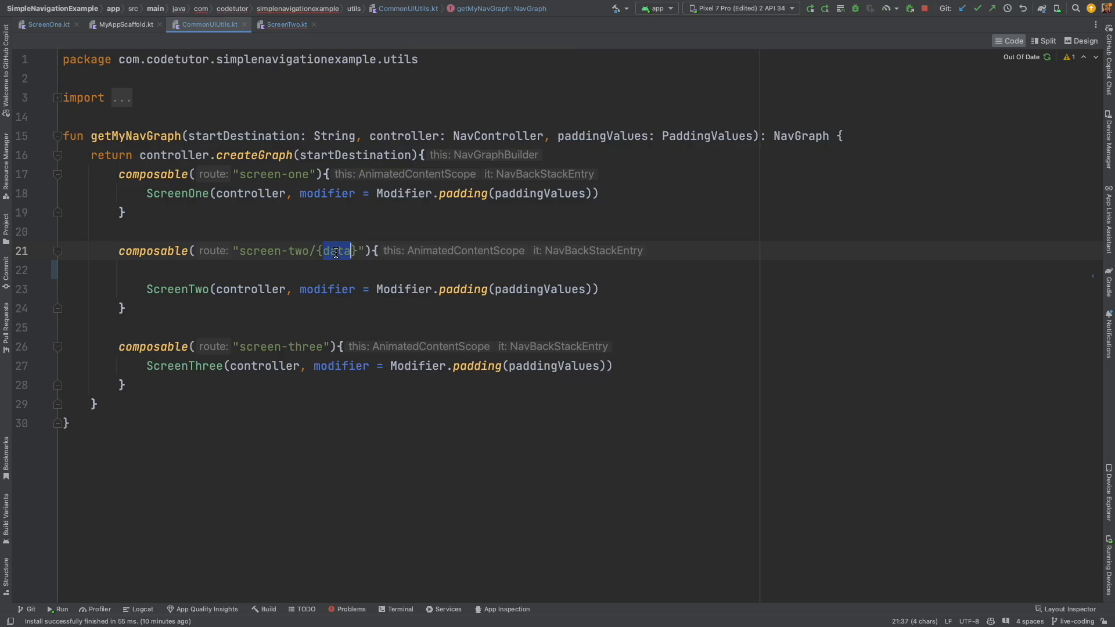
type("rollN")
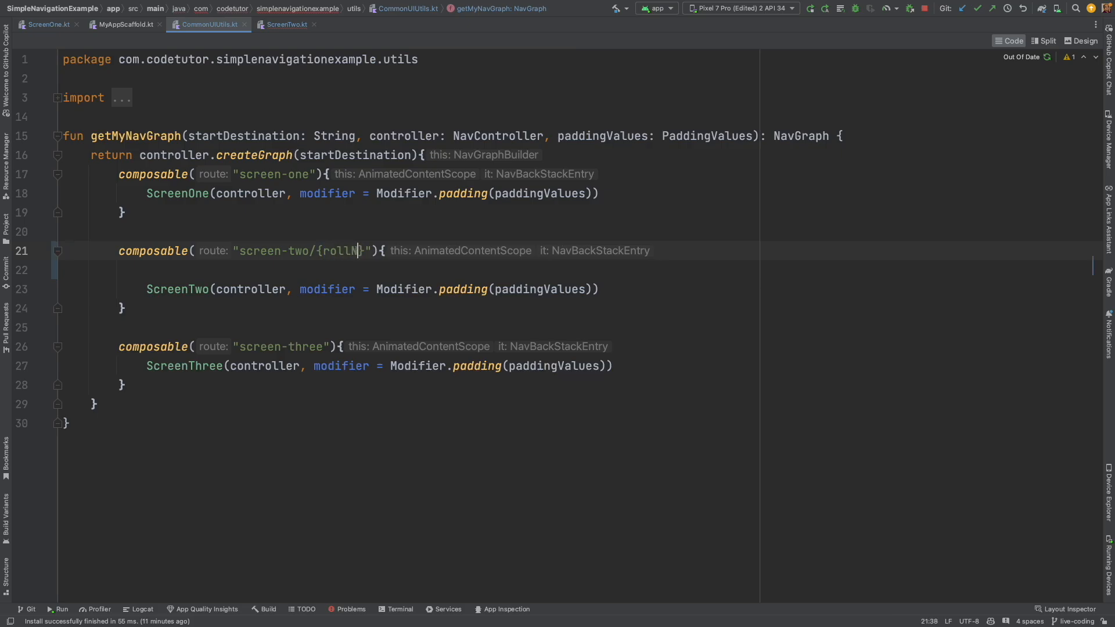
type("o")
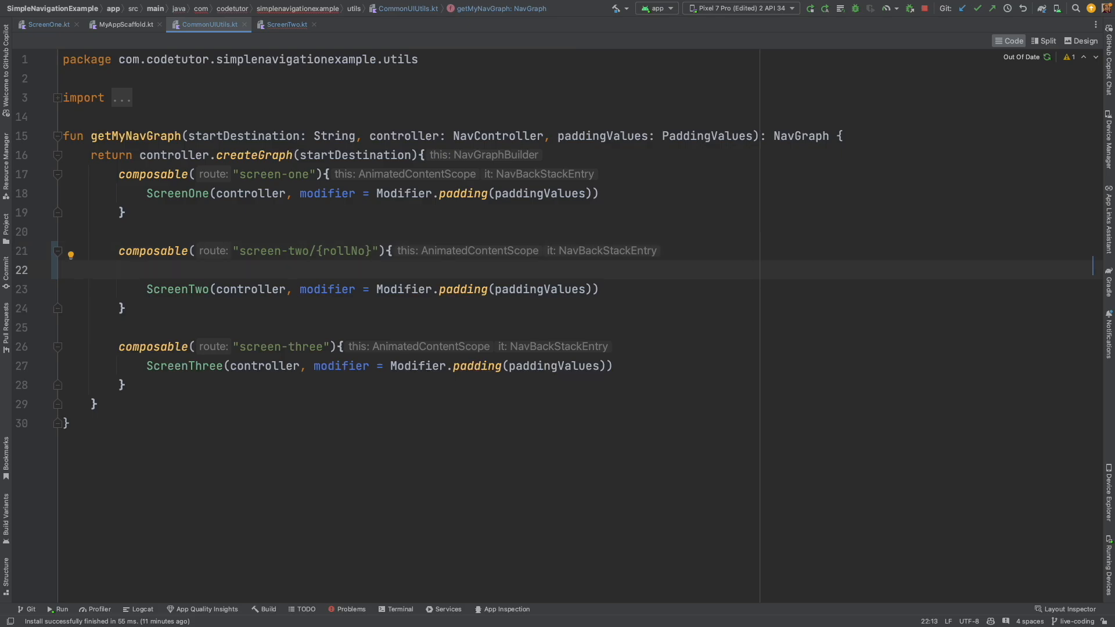
mouse_move(338, 229)
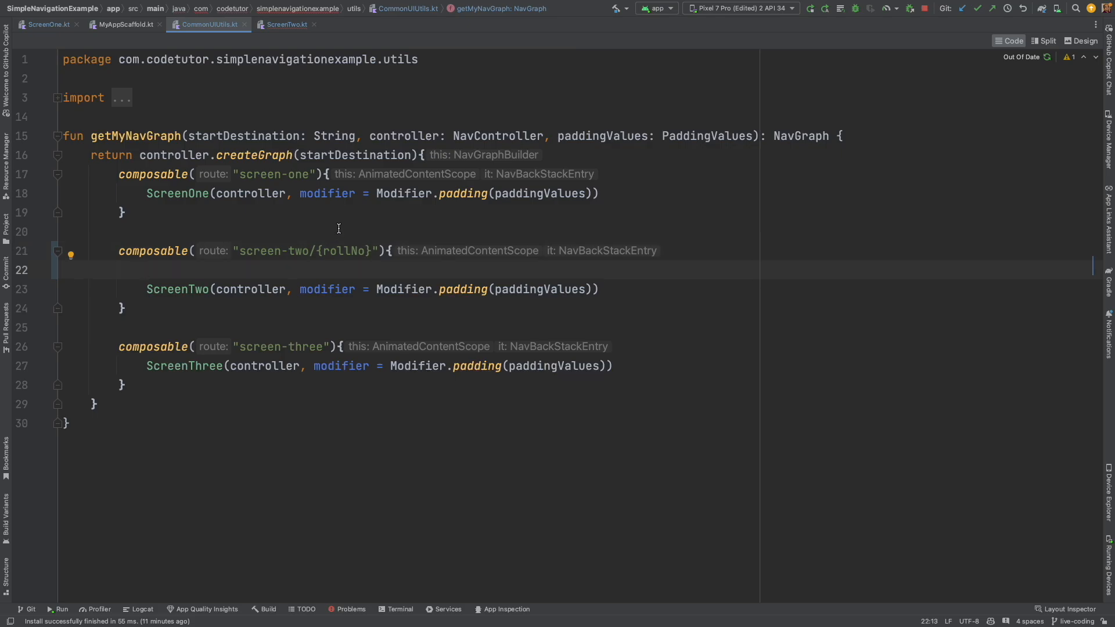
type("val string")
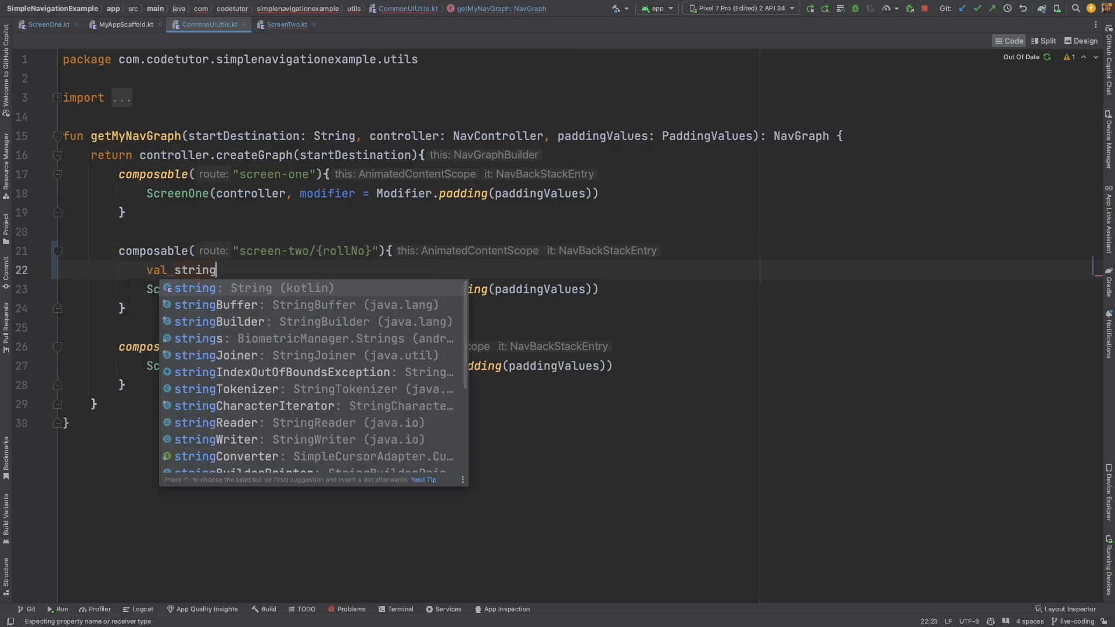
type("RollNumber = it")
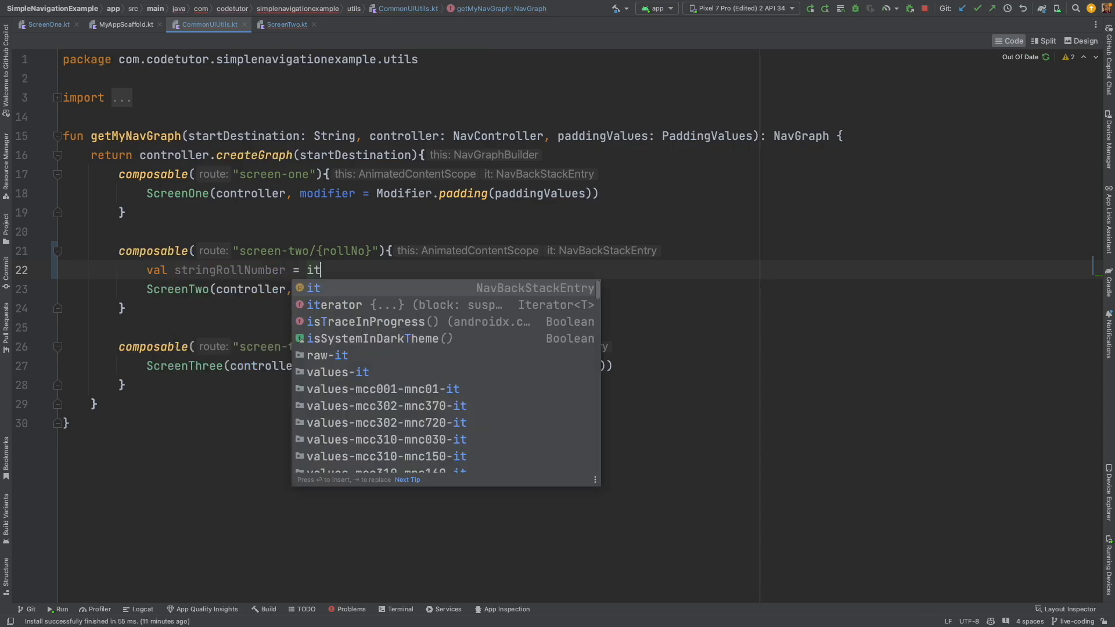
type(".arguments?.getString(\"rollNo\")?:")
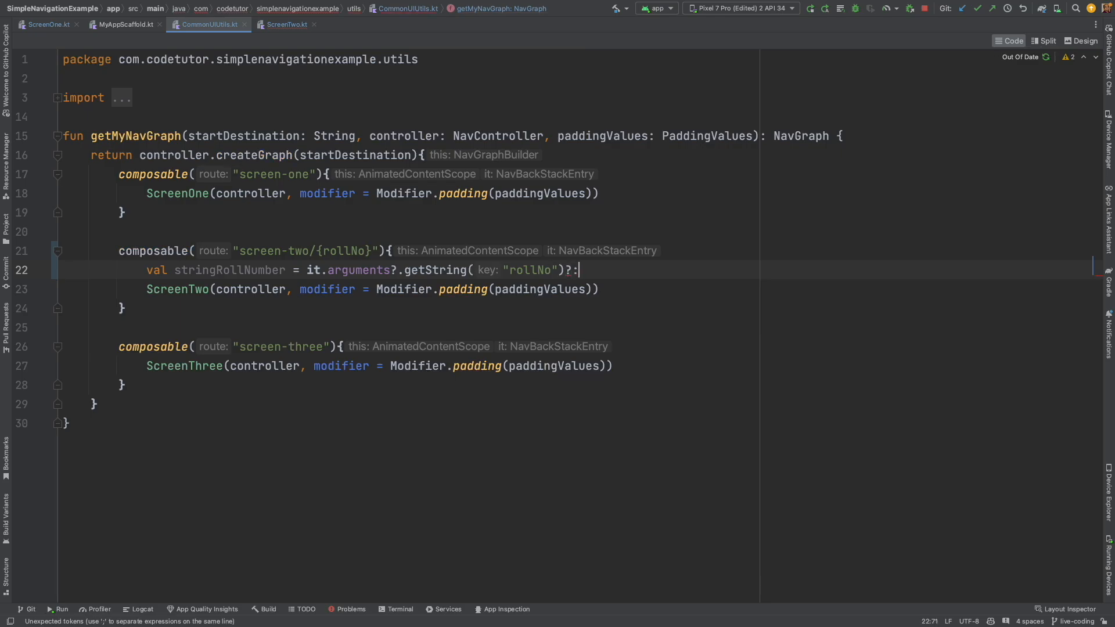
type("0")
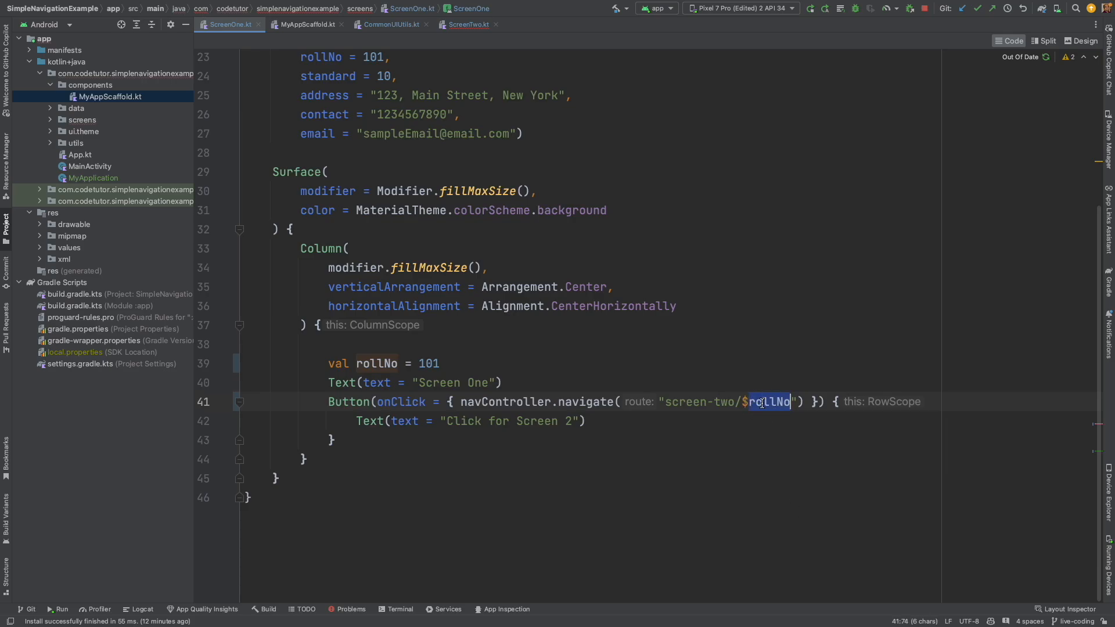
Step: Convert rollNo to Int and store it with putInt in currentBackStackEntry's arguments
left_click(390, 25)
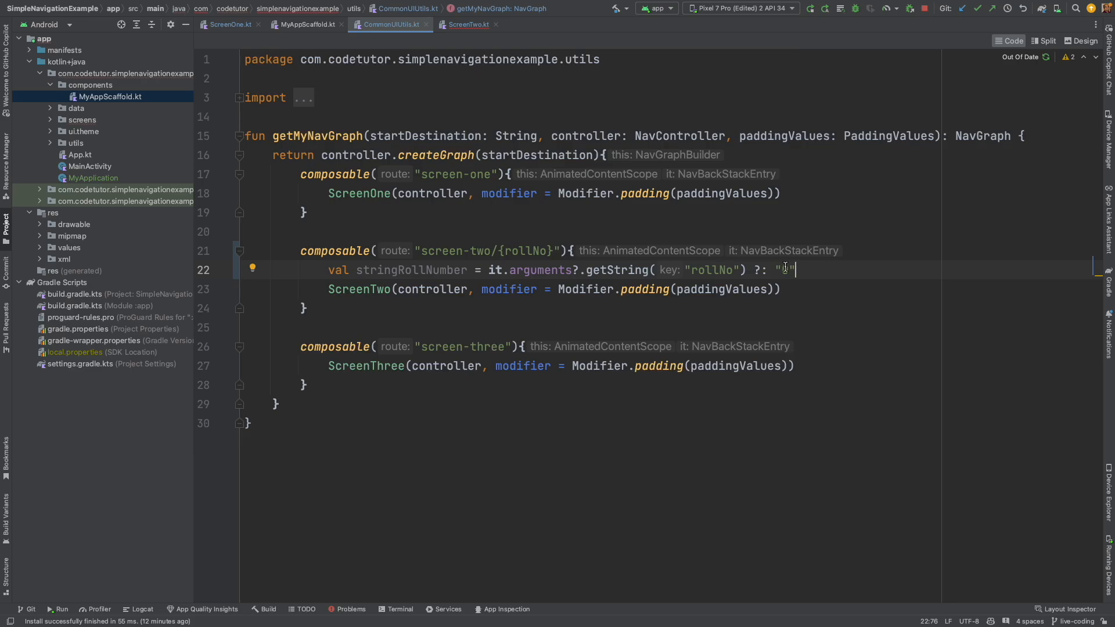
type("0")
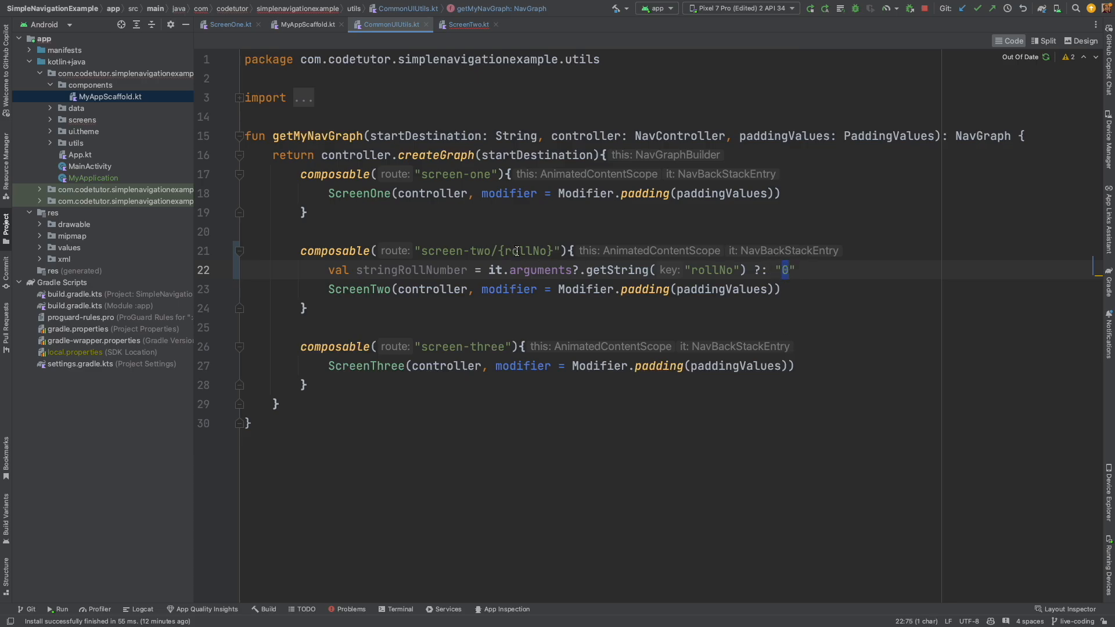
double_click(526, 251)
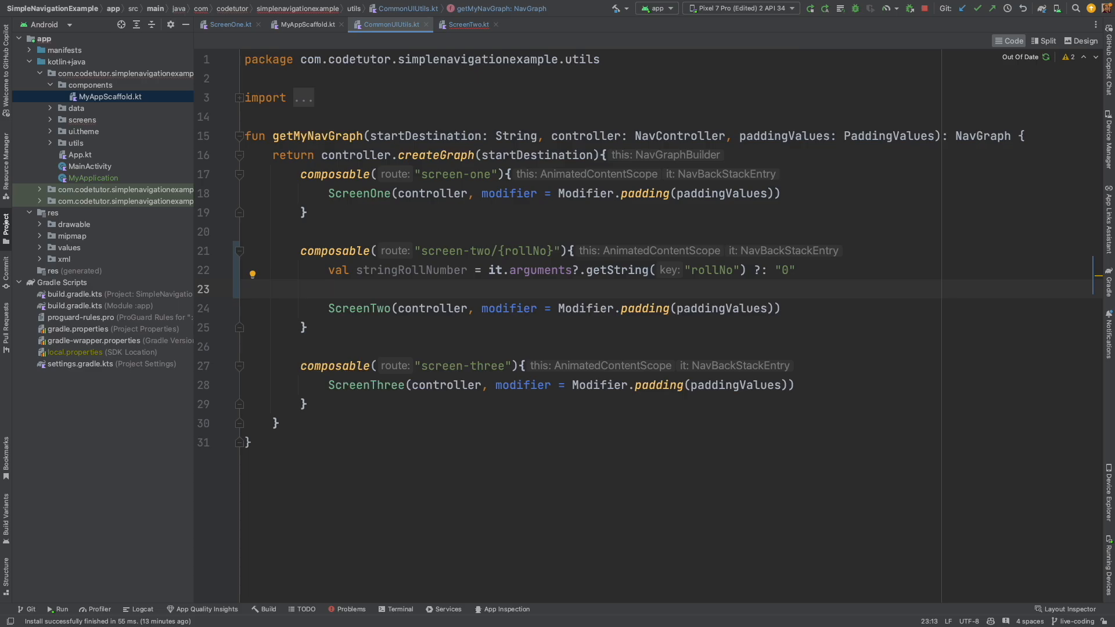
type("val data = stringRollNumber")
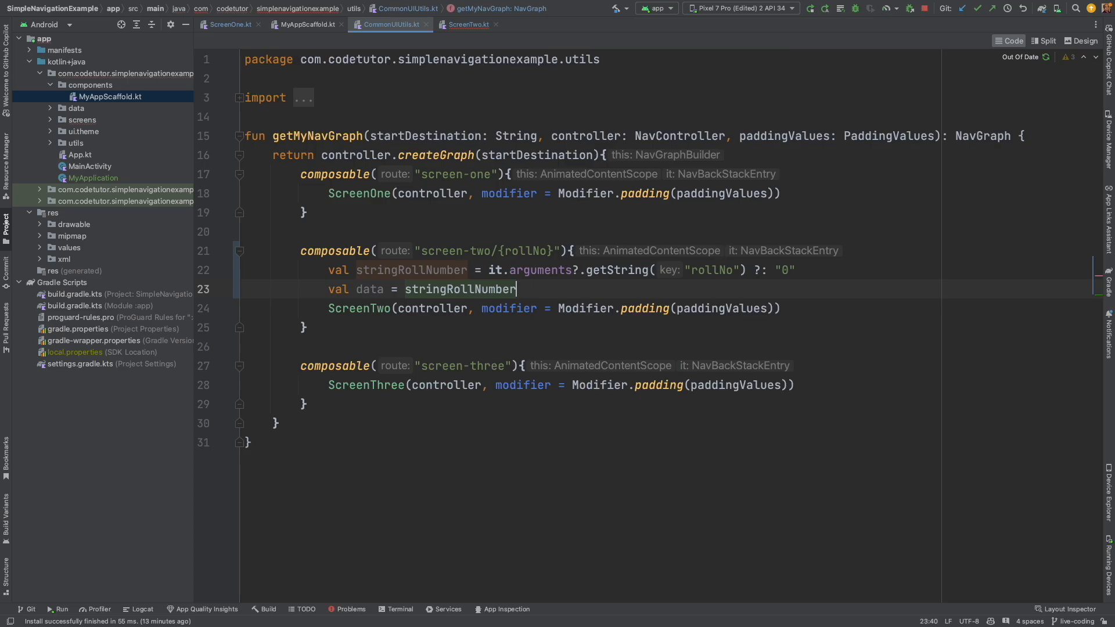
type(".toInt(")
type("nav")
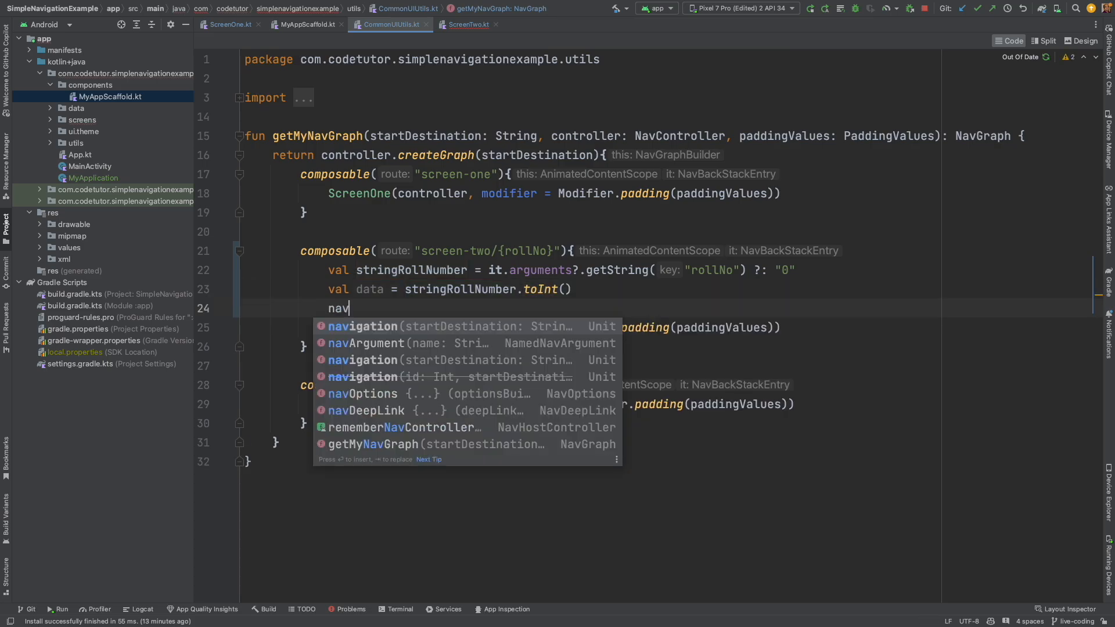
type("controller.")
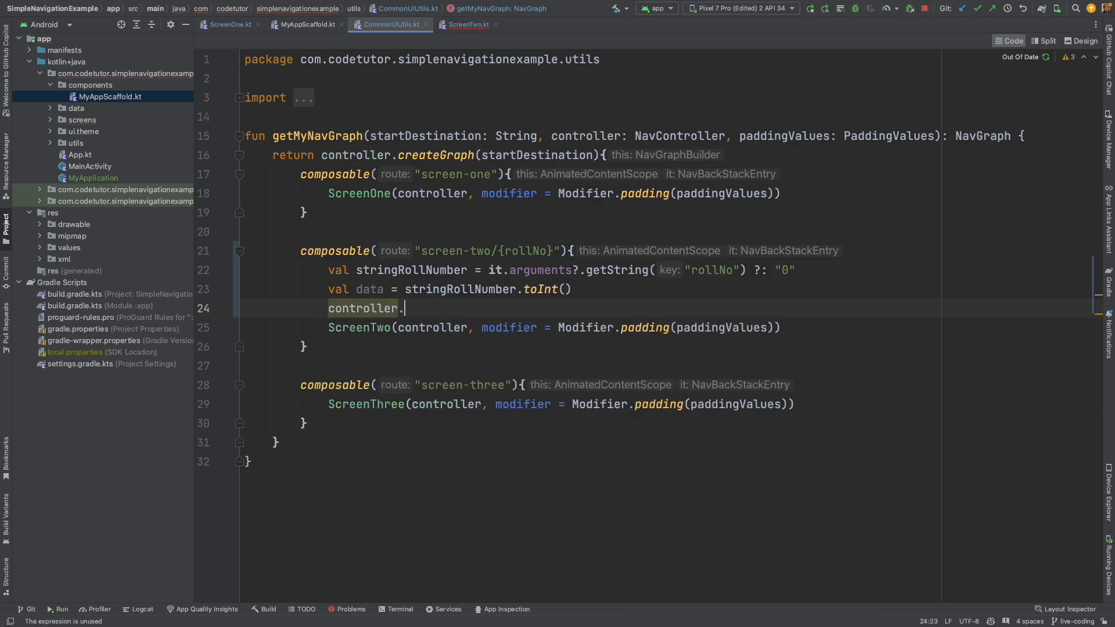
type("currentBackStackEntry")
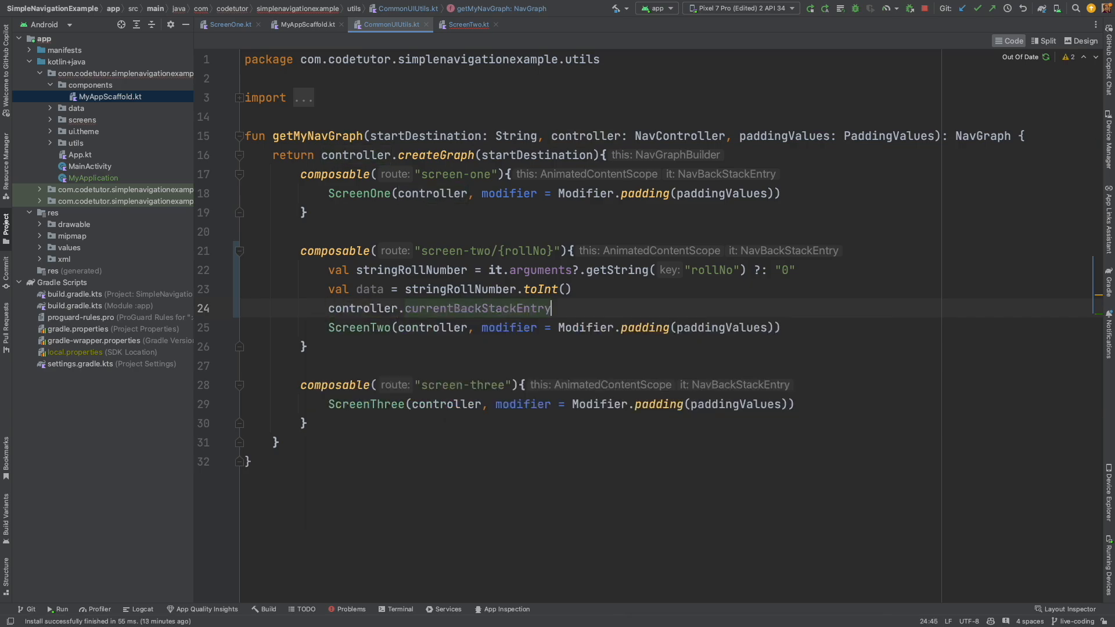
type("?.arguments?.apply {")
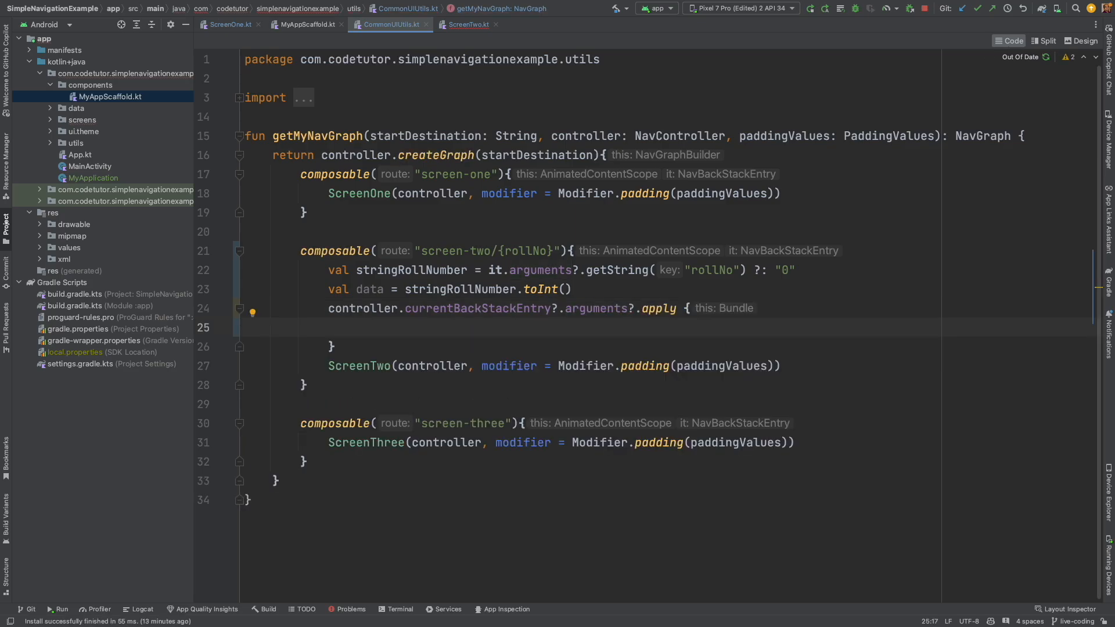
type("putInt(\"roolNo\")")
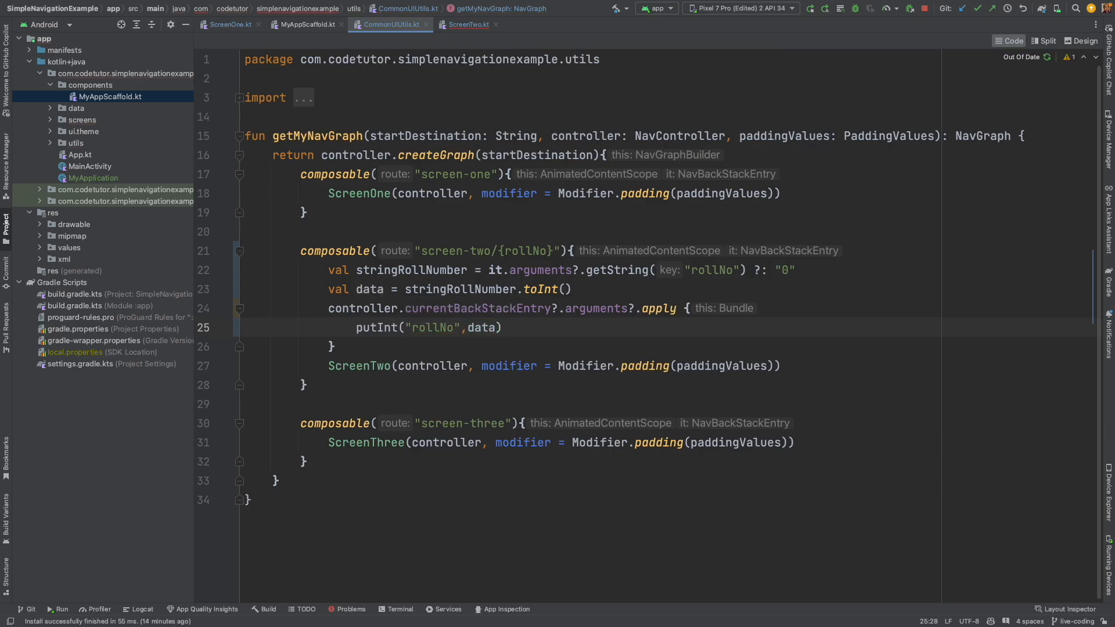
mouse_move(774, 245)
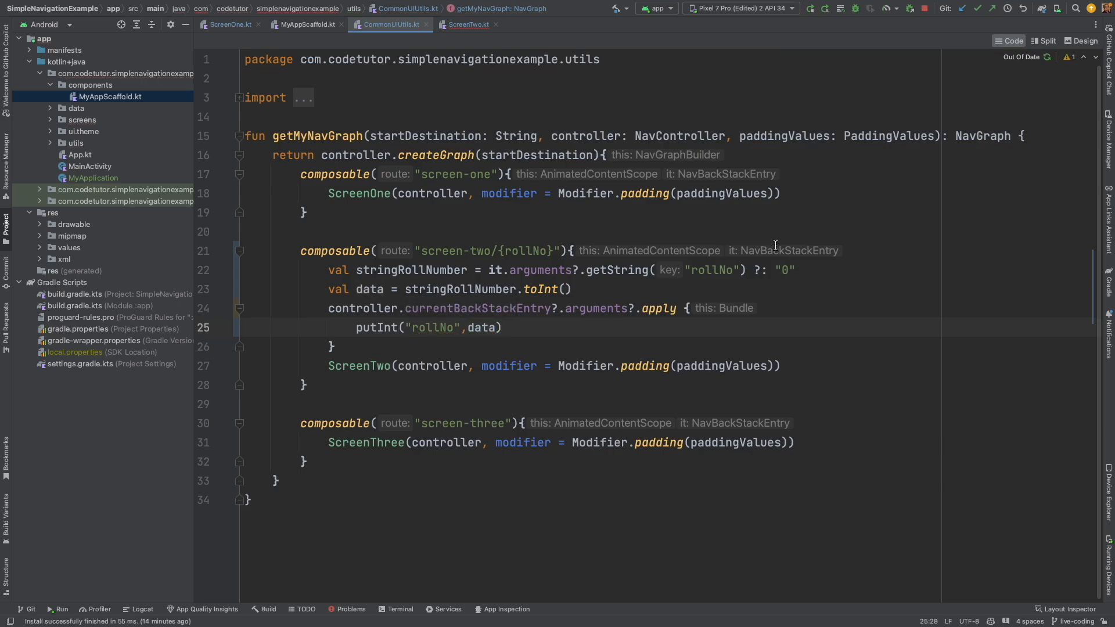
double_click(368, 289)
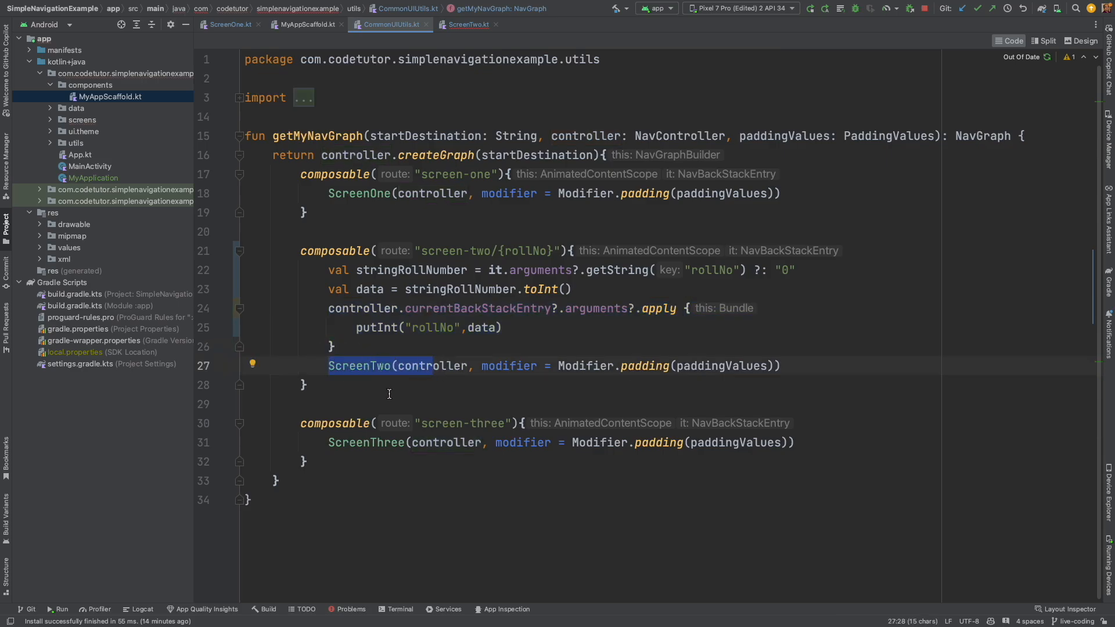
Step: Paste the rollNo lines into ScreenTwo using navController.currentBackStackEntry and log the Int rollNo
left_click(468, 24)
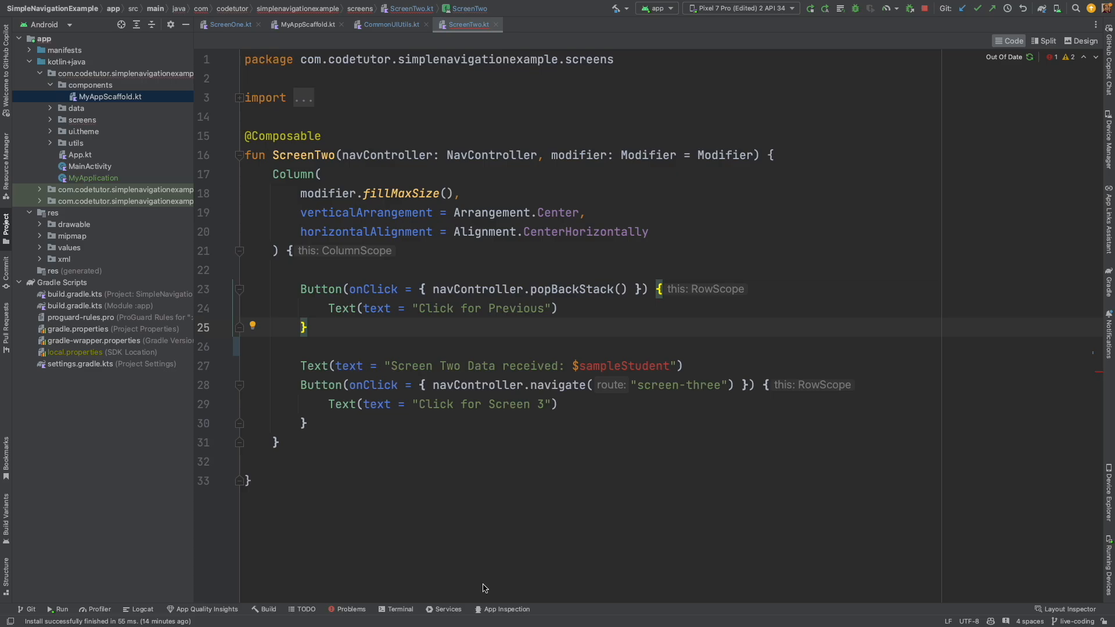
left_click(388, 25)
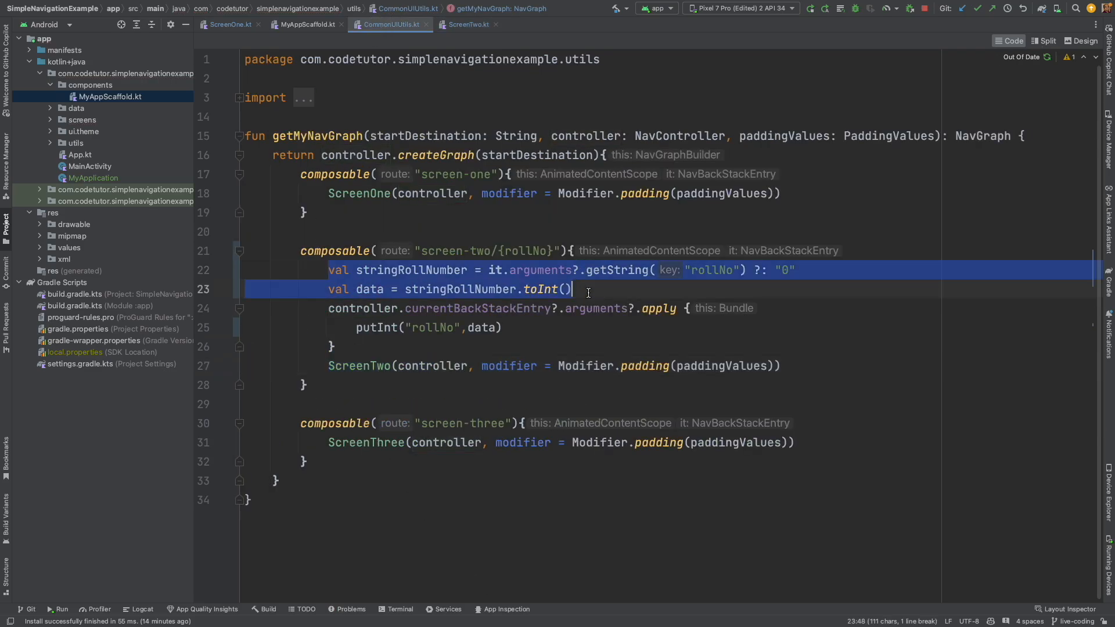
left_click(468, 24)
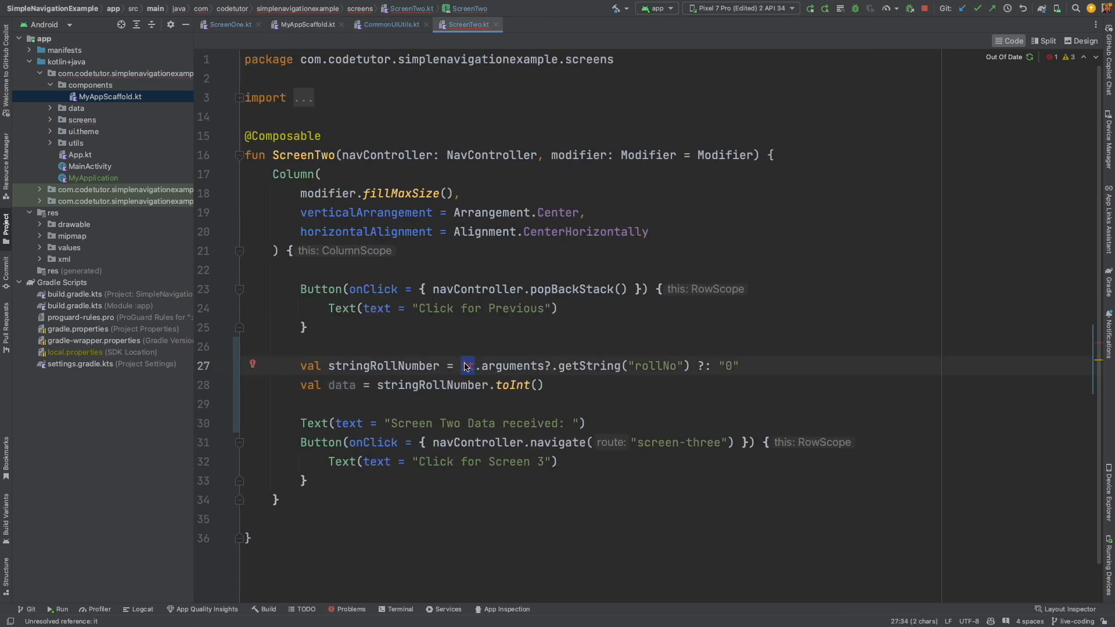
type("navController")
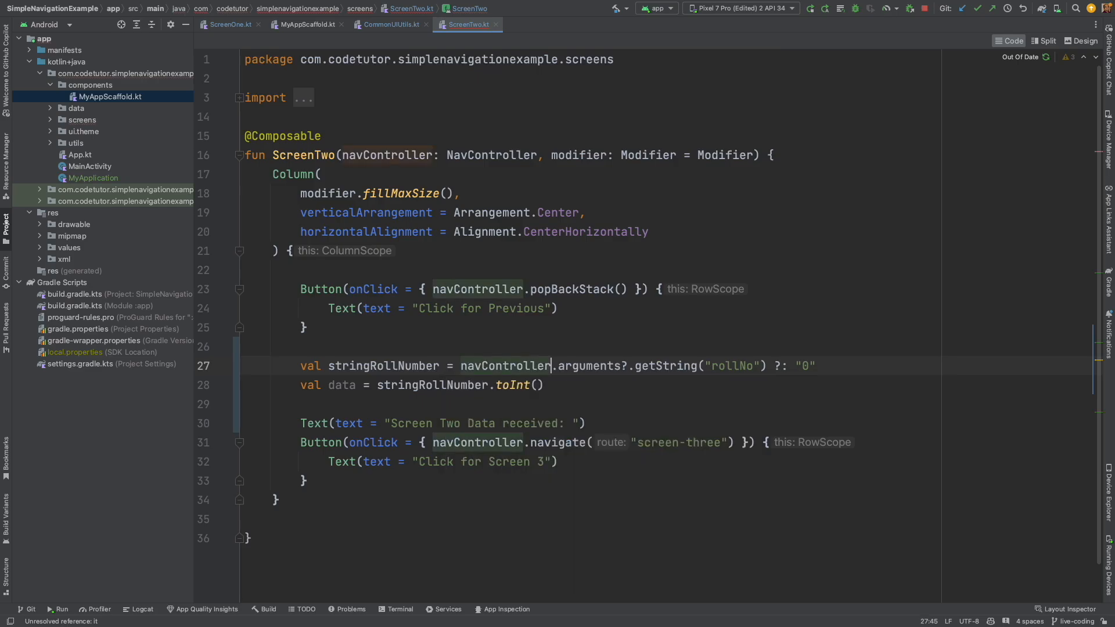
type("currentBackStackEntry?")
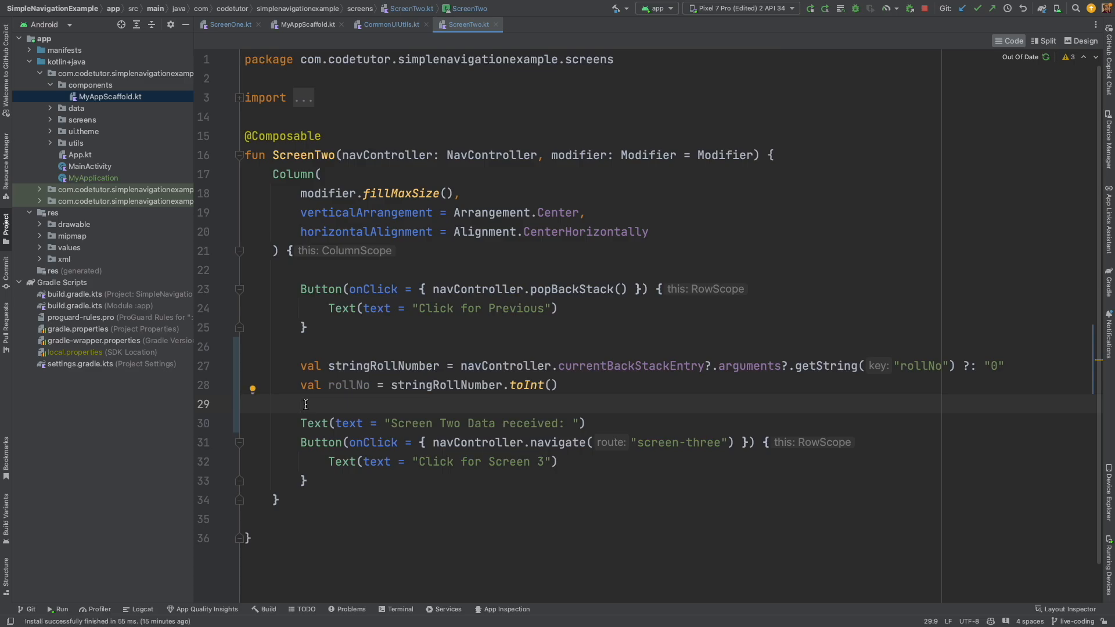
type("Log")
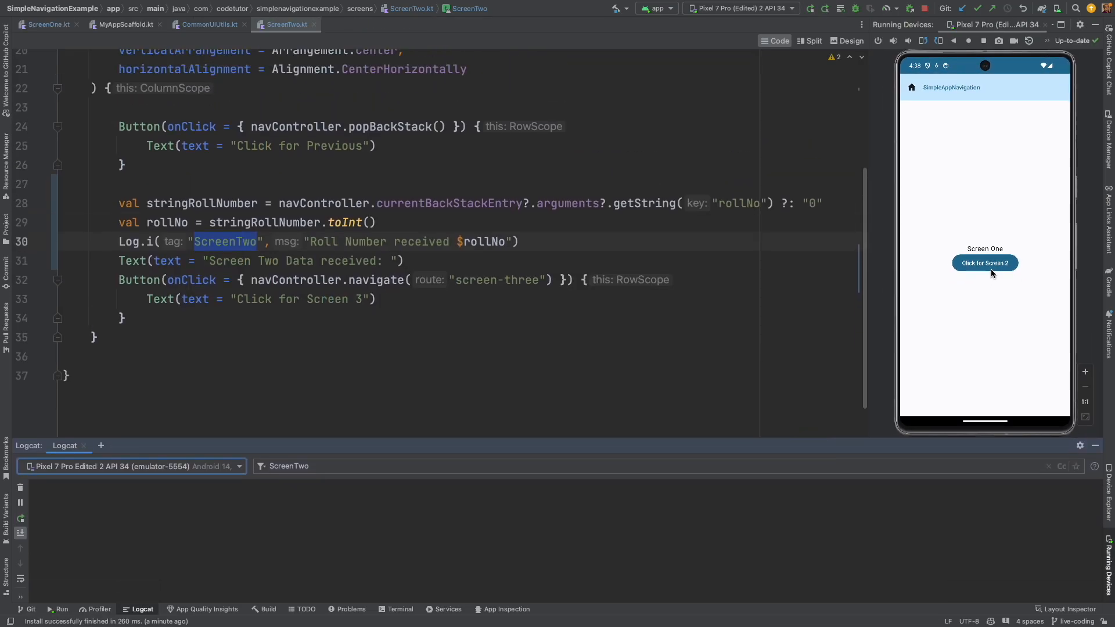
Step: Tap 'Click for Screen 2' in the emulator to reach Screen Two showing no data
left_click(985, 263)
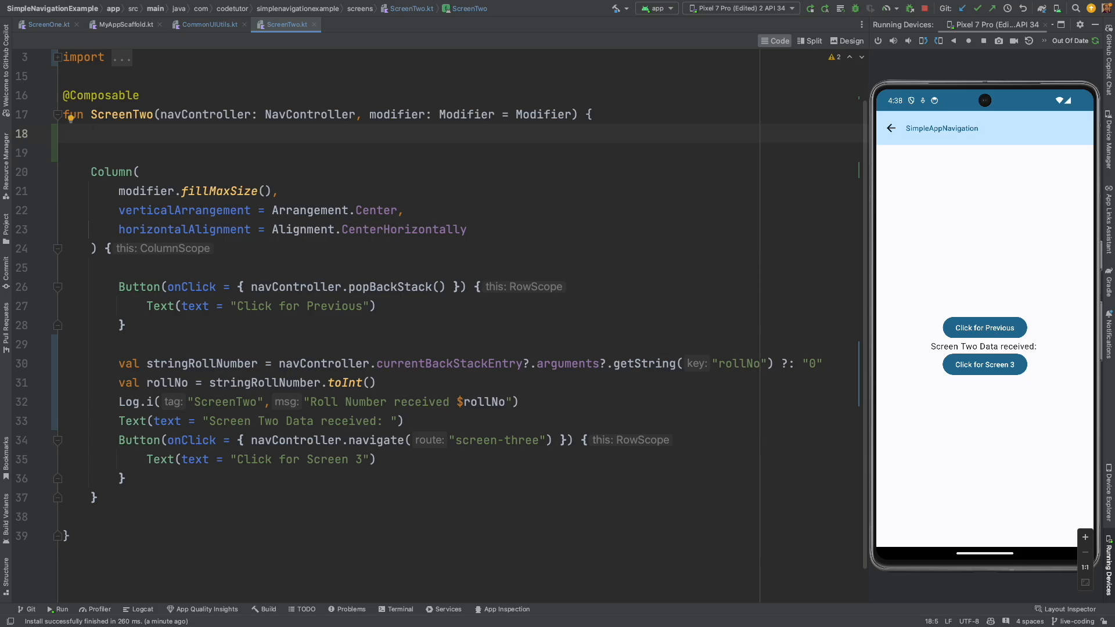
Step: Get LocalContext.current and cast its applicationContext as MyApplication
type("val")
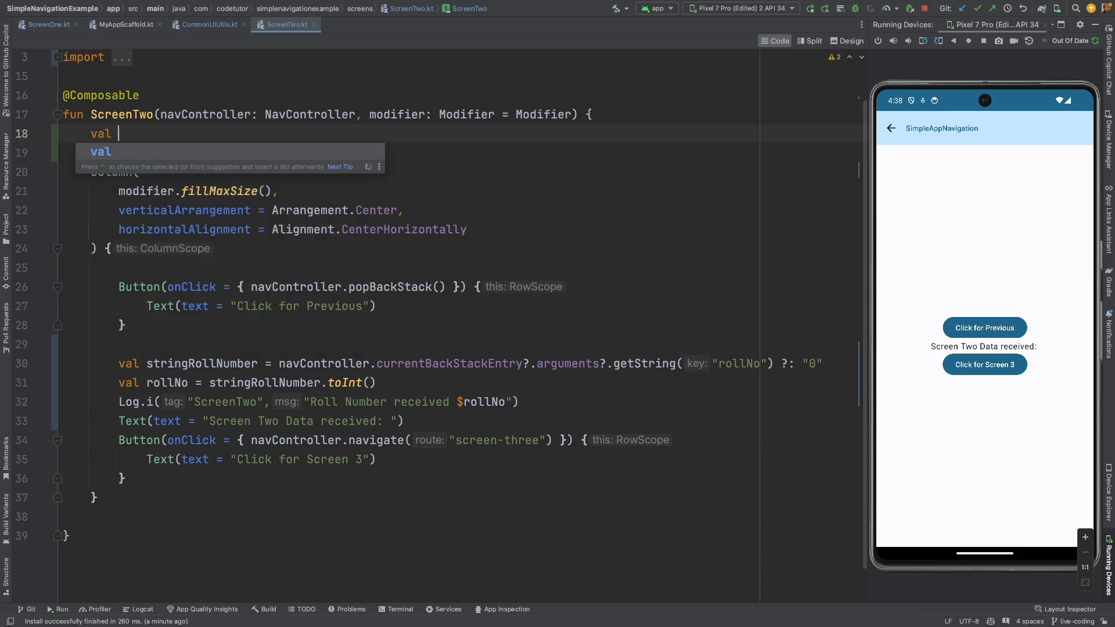
type("context =")
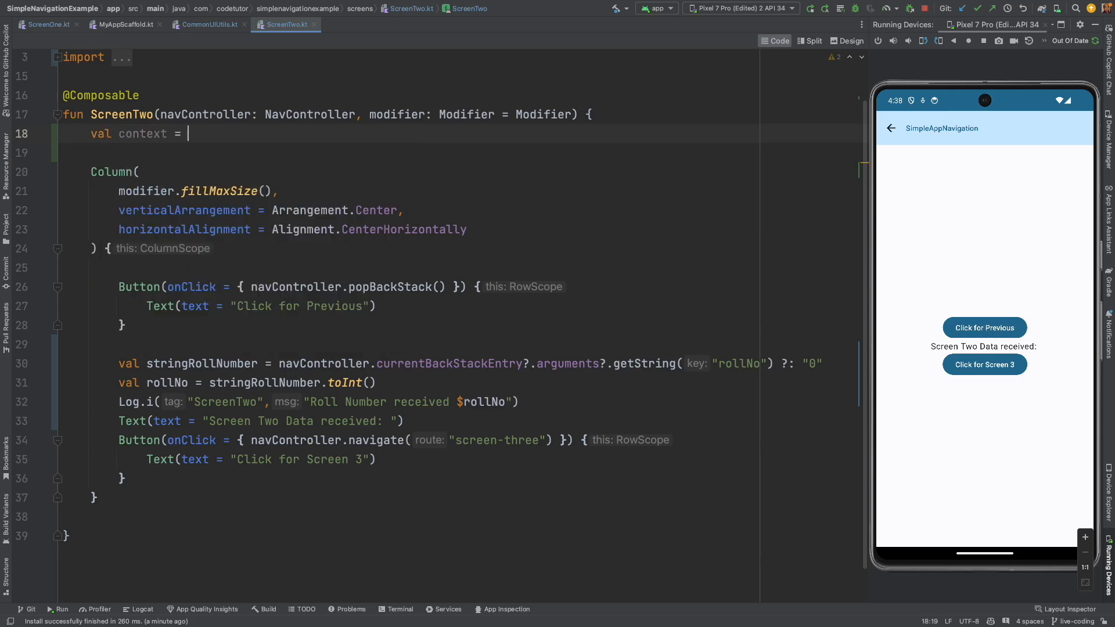
type("LocalContext")
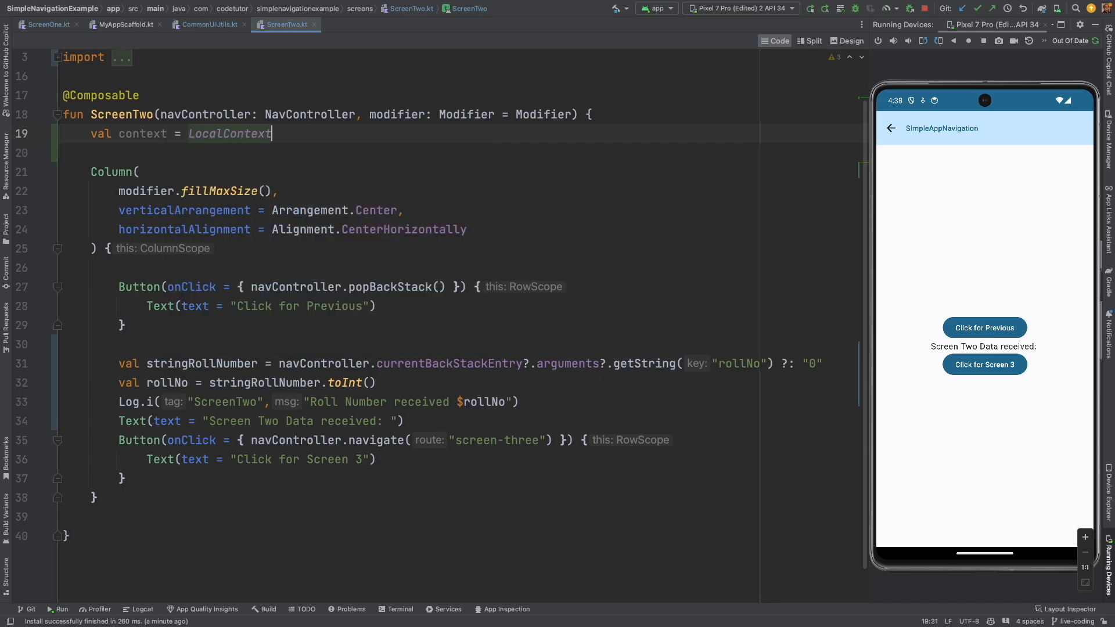
type(".current")
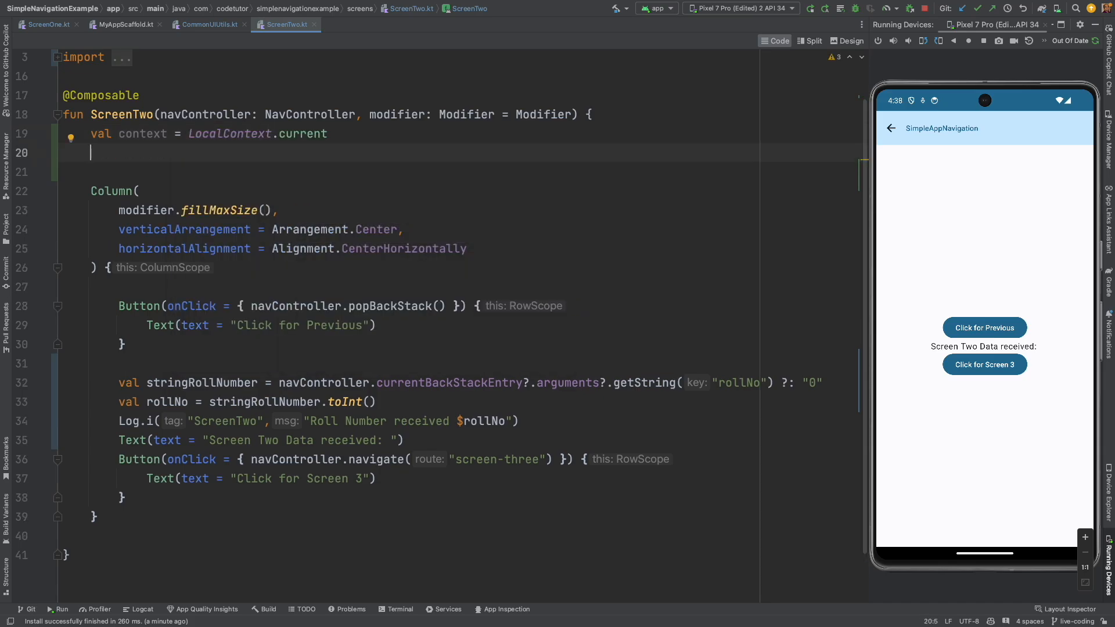
type("val m")
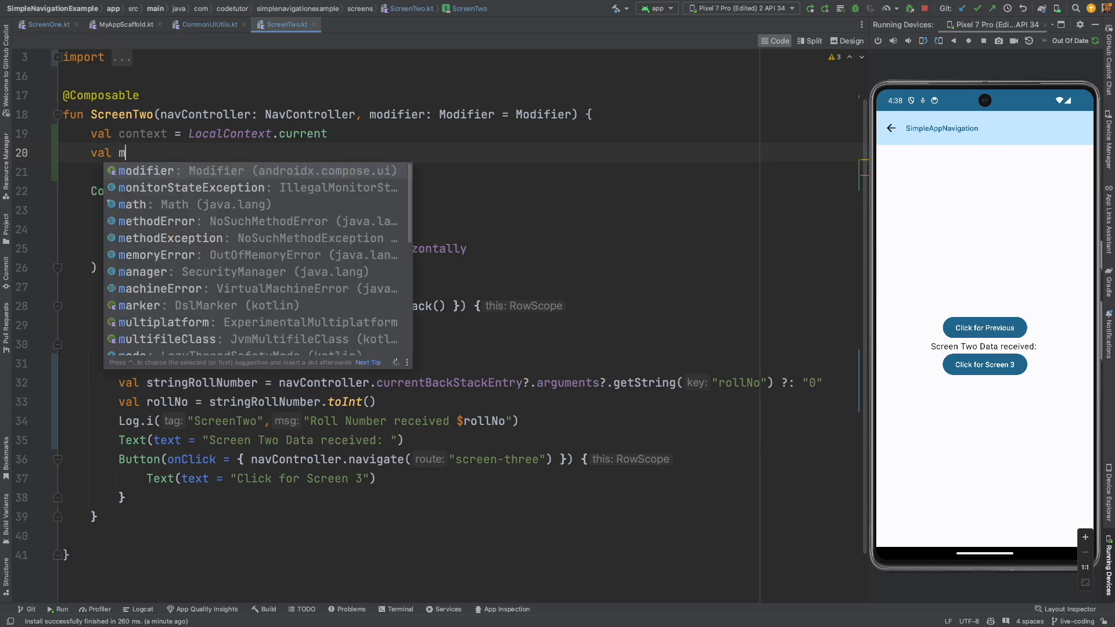
type("yApplication")
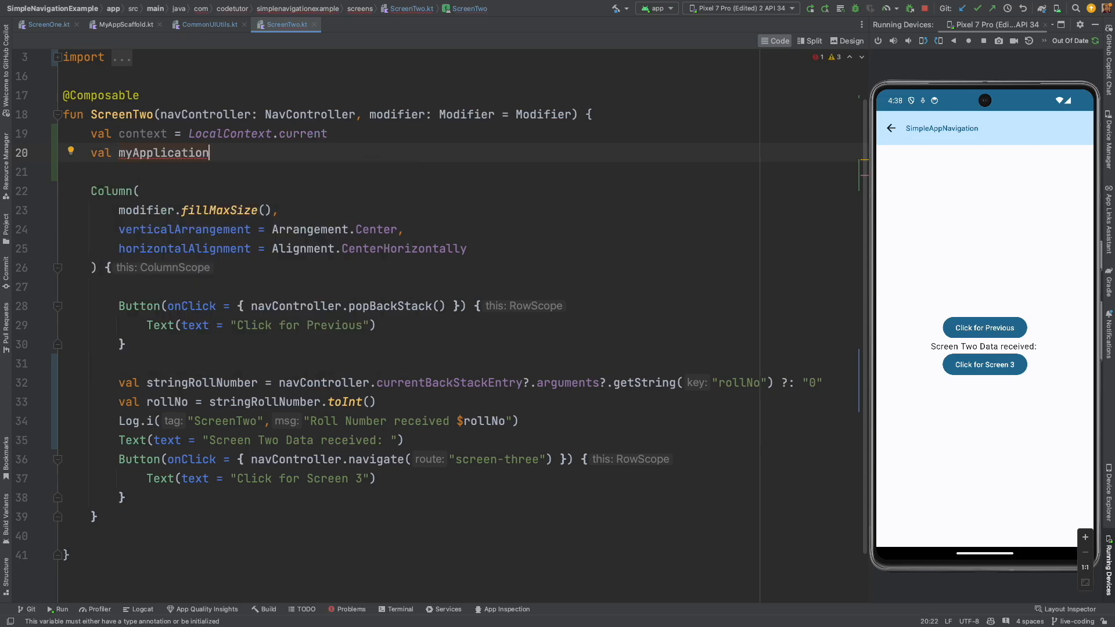
type("= con")
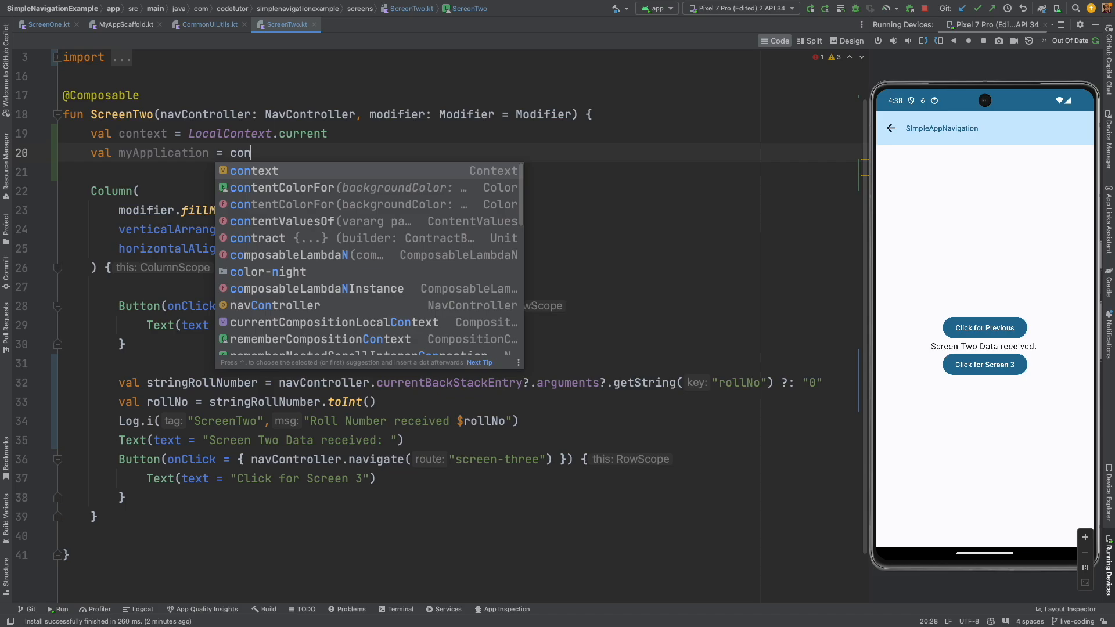
left_click(254, 171)
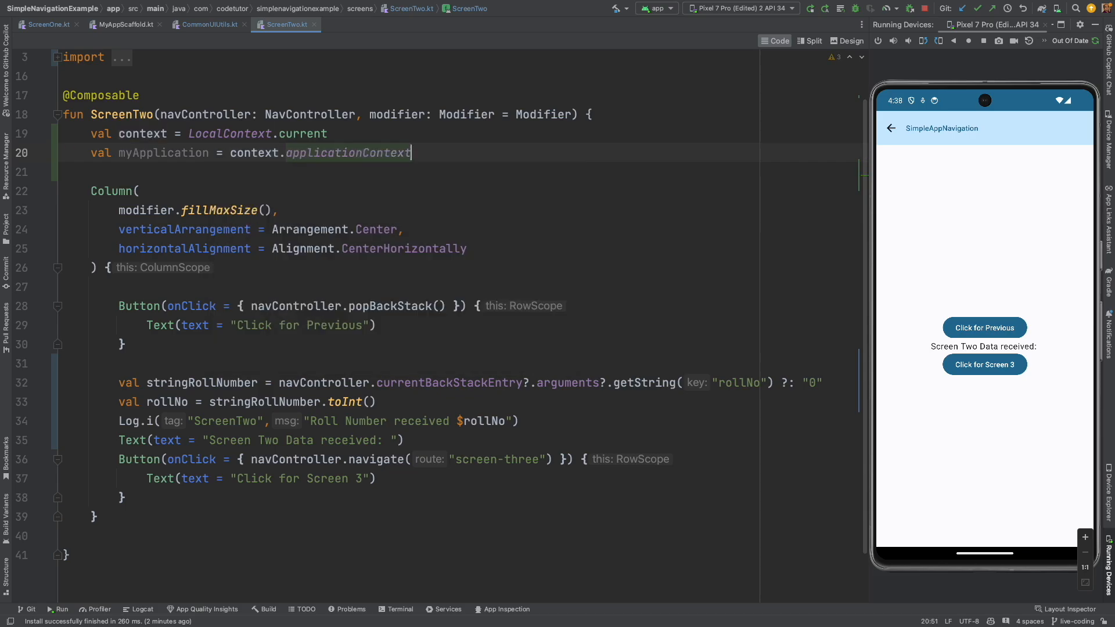
type("as MyApplication")
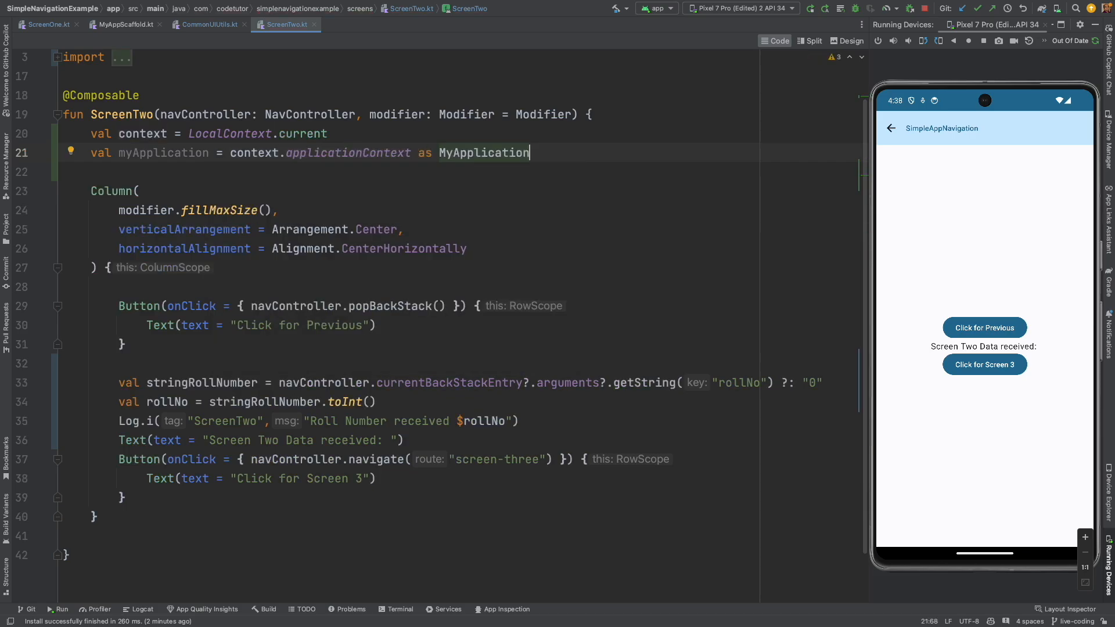
double_click(163, 152)
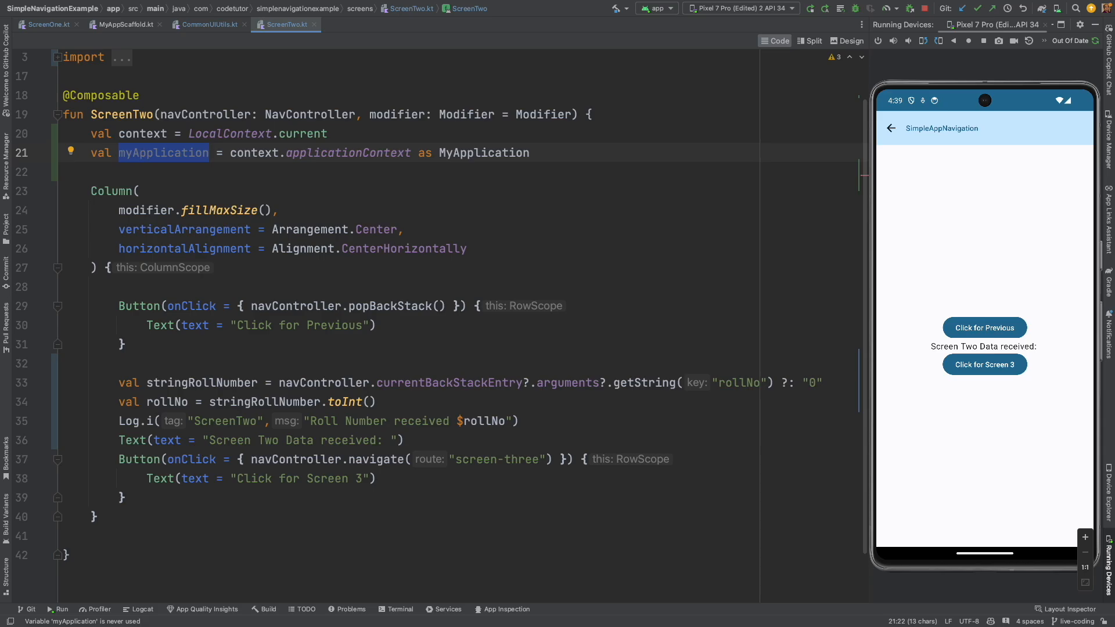
Step: Fetch val student from myApplication.getRepository().getStudent(rollNo)
type("val student")
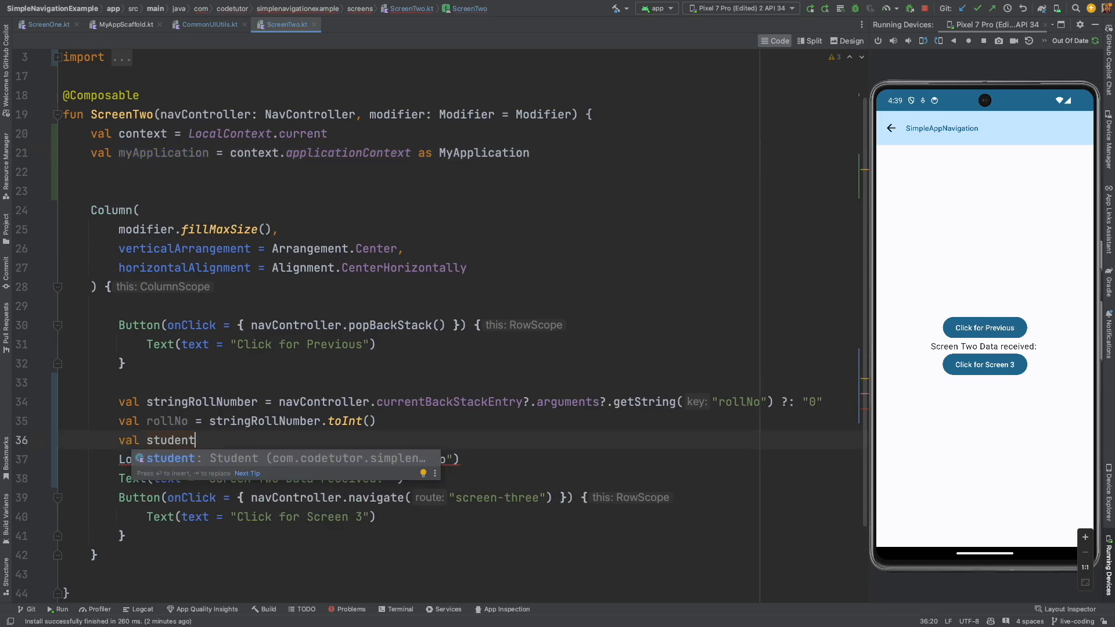
type("= myApplication")
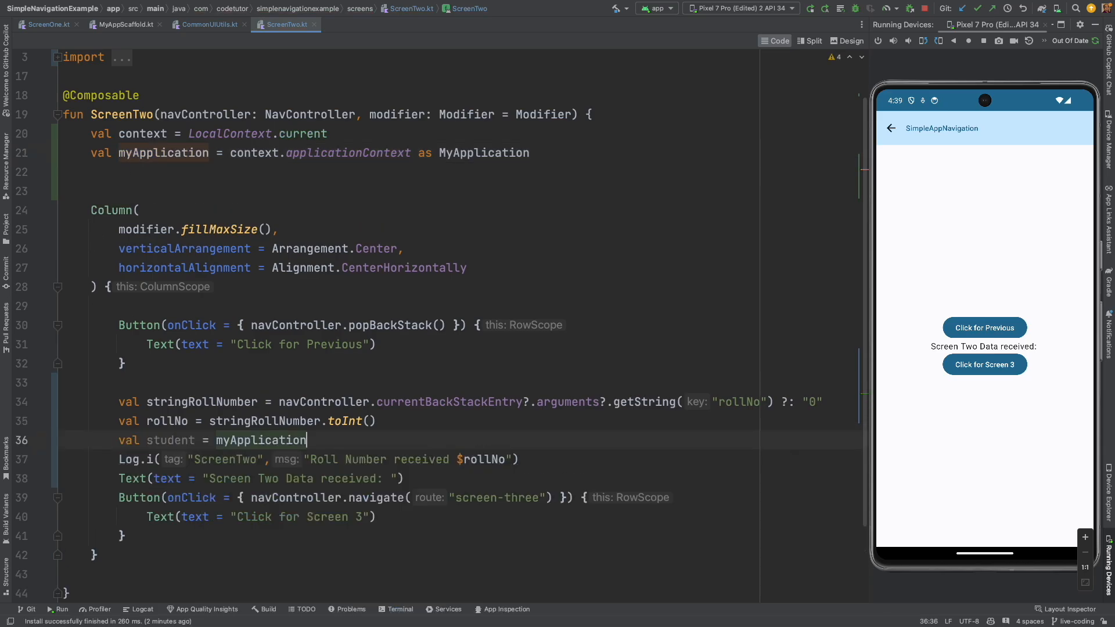
type(".getRepository().getStudent(")
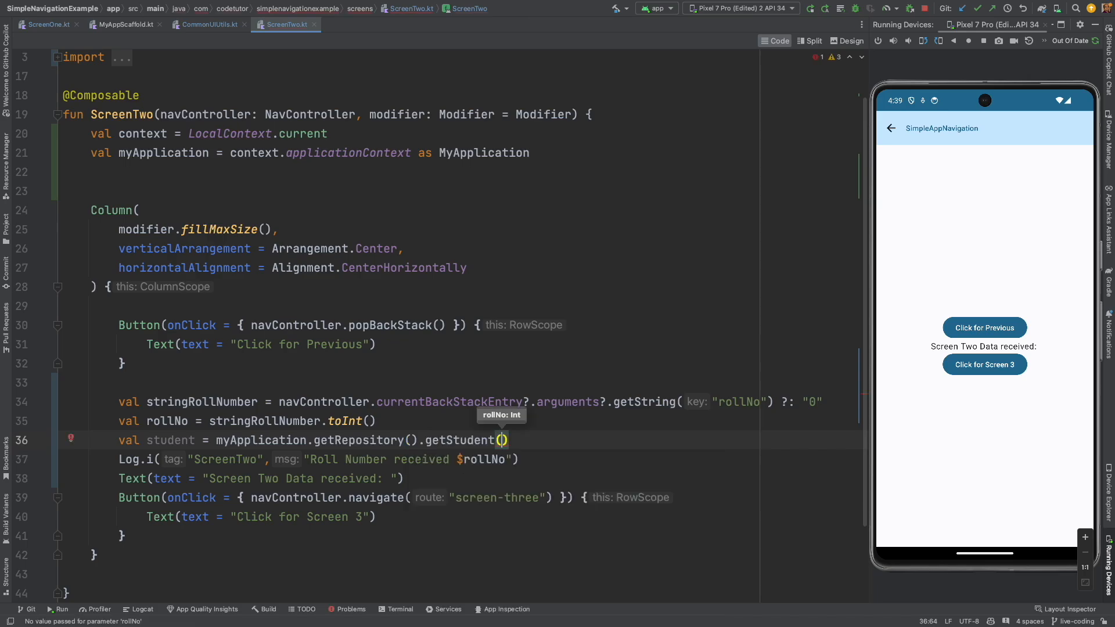
type("rollNo")
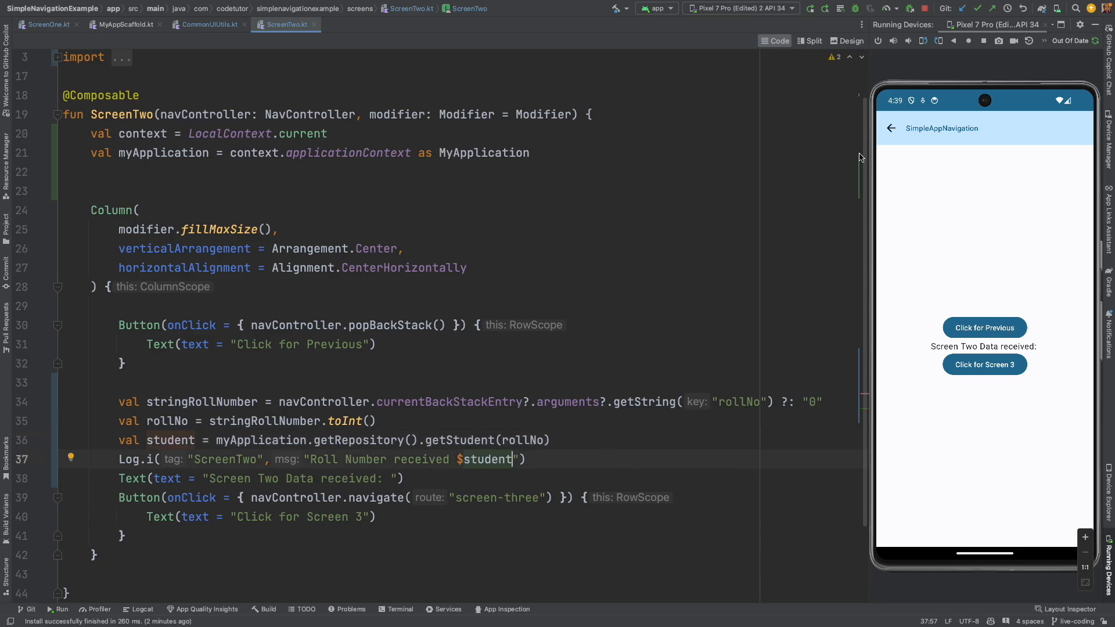
Step: Rerun the app, go to Screen Two and confirm Logcat shows the fetched Student details
left_click(60, 608)
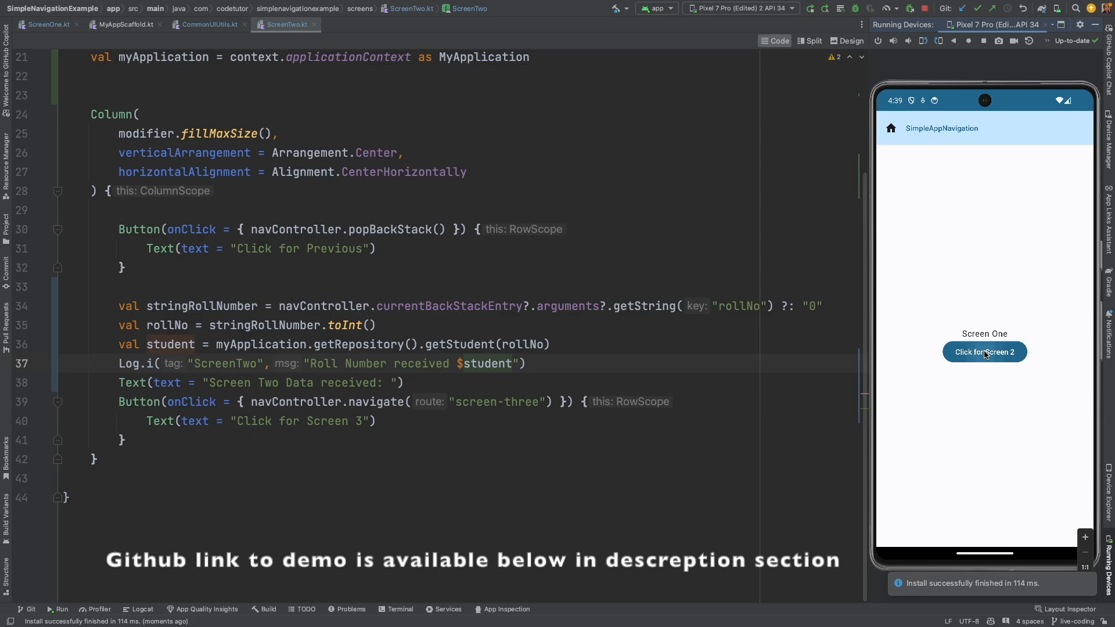
left_click(984, 351)
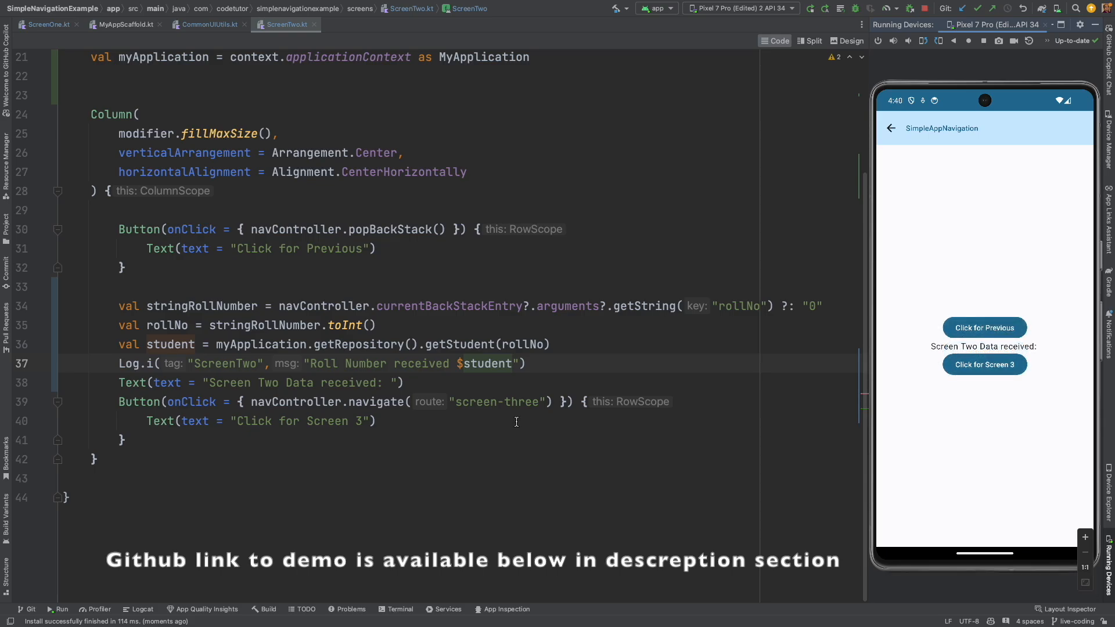
left_click(142, 610)
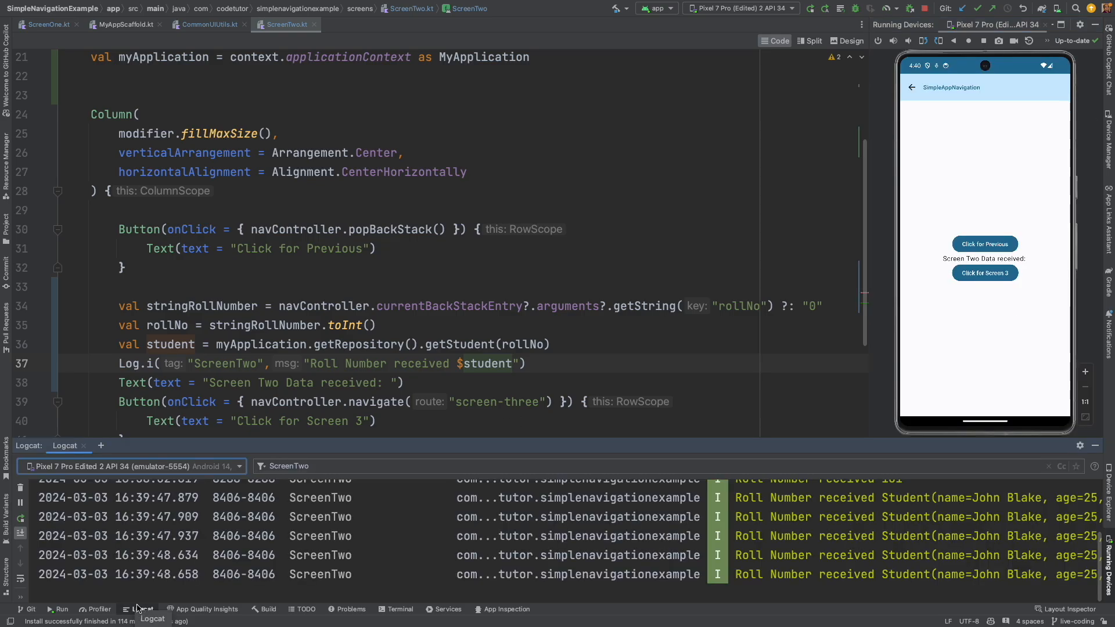
double_click(488, 364)
type("St")
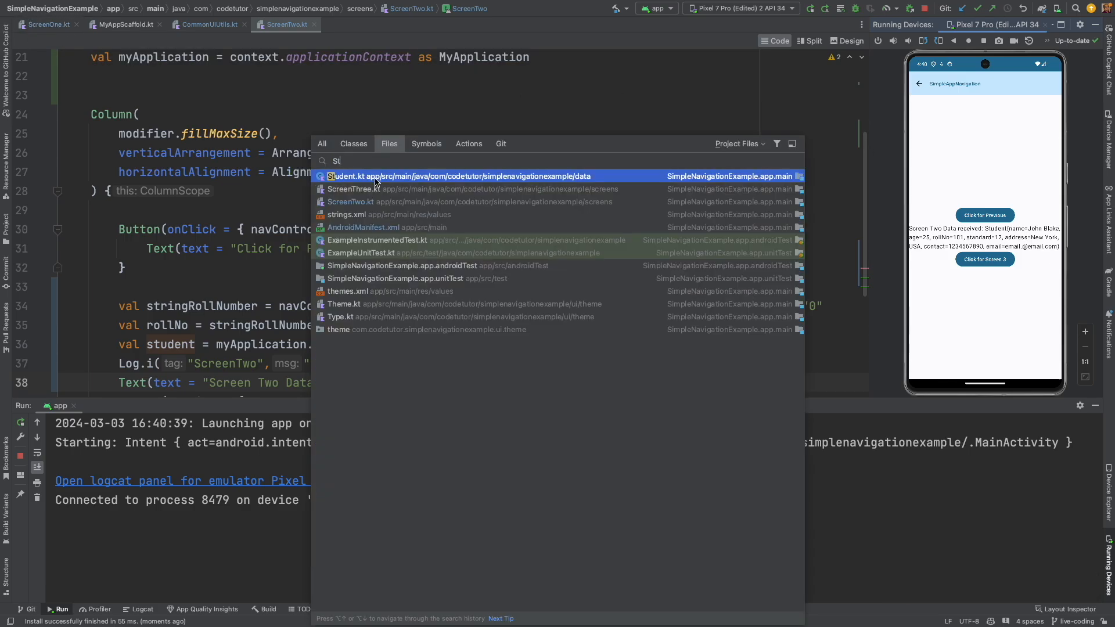
Step: Remove the Serializable annotation from Student.kt and rerun the app to Screen Two
left_click(462, 175)
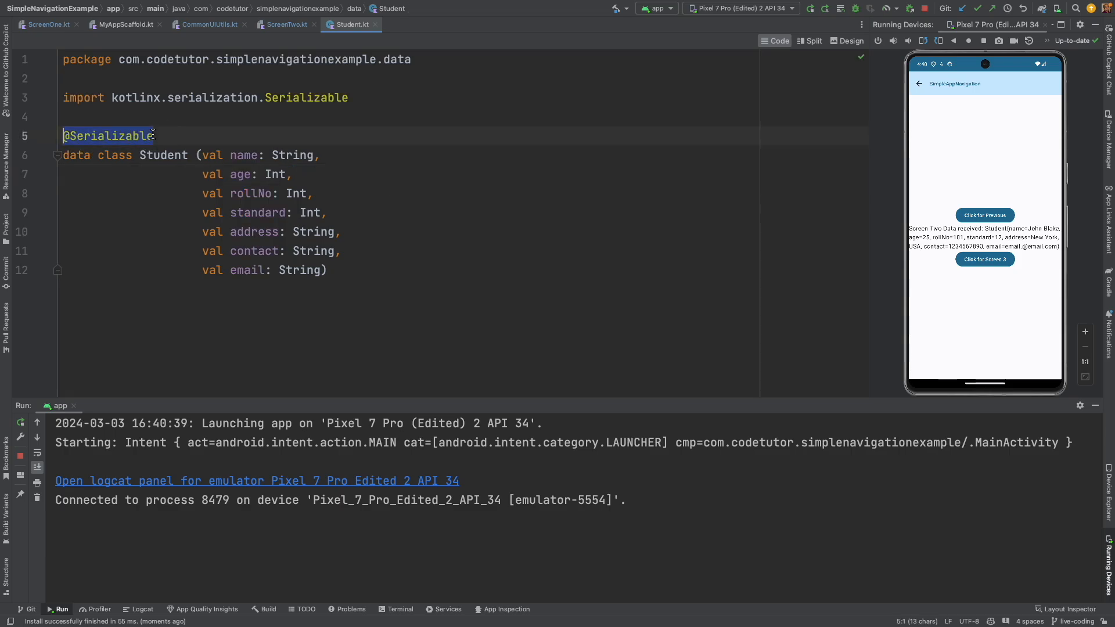
key("Delete")
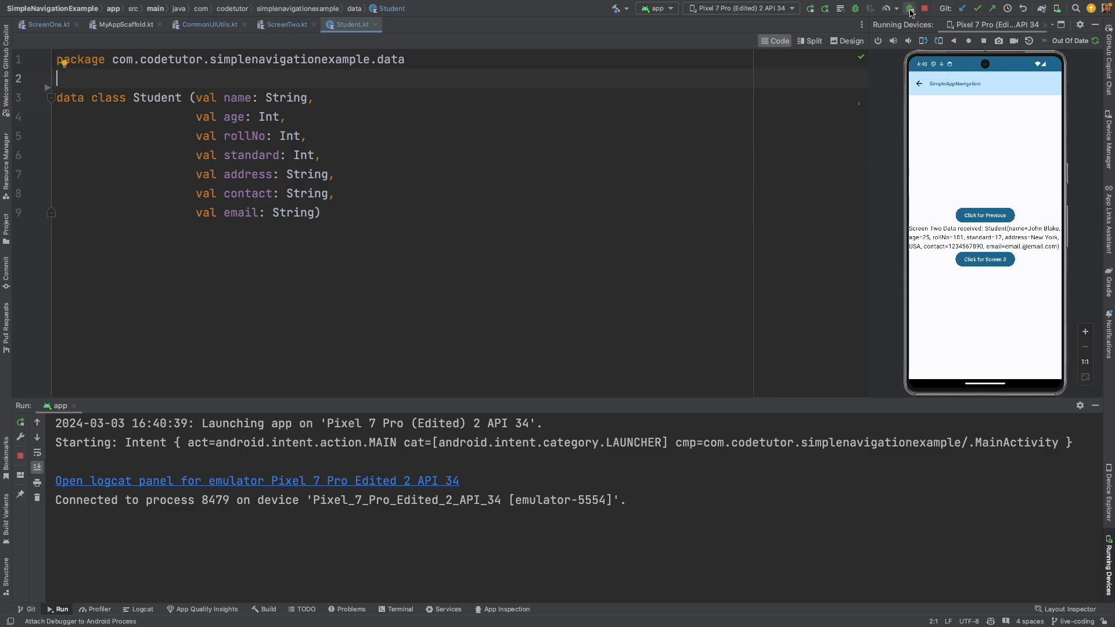
left_click(824, 8)
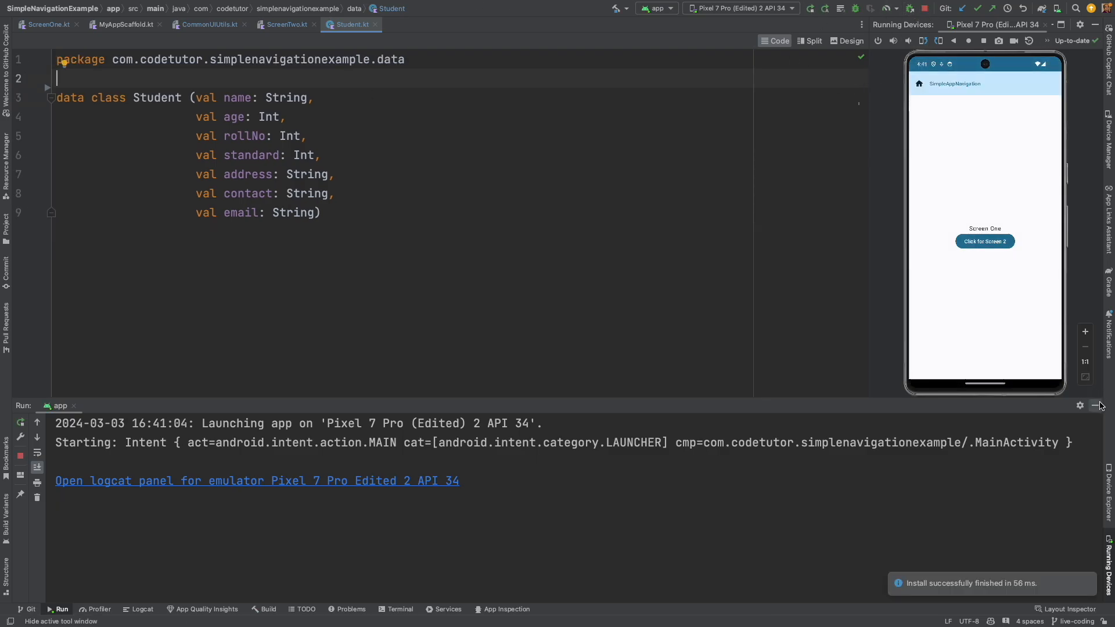
left_click(984, 241)
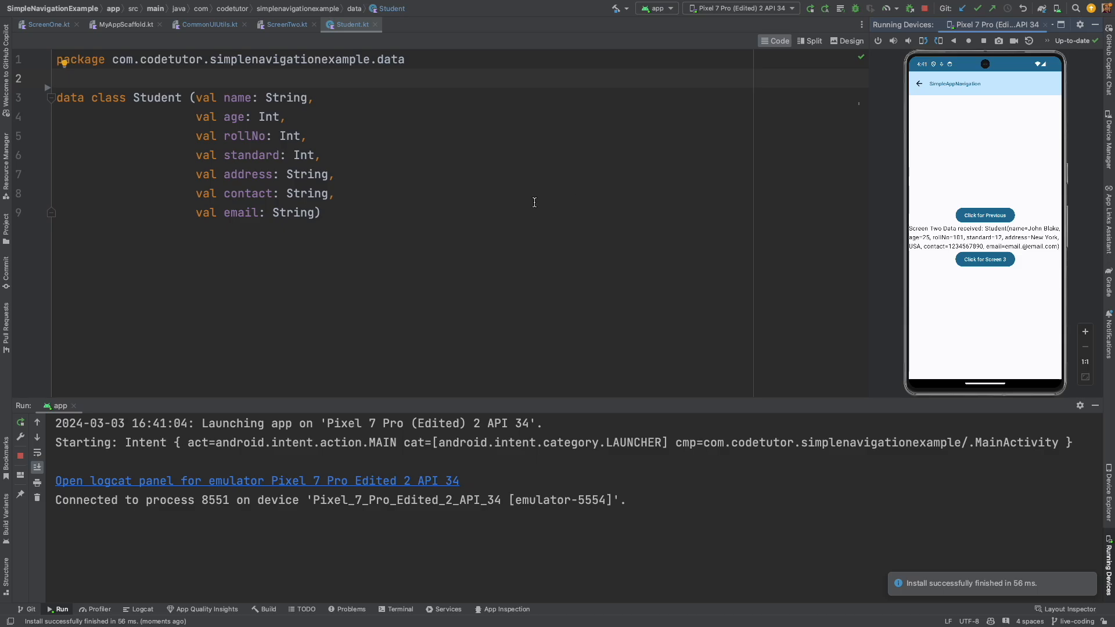
Step: Return to CommonUIUtils.kt and select the rollNo argument key in the nav graph
left_click(207, 24)
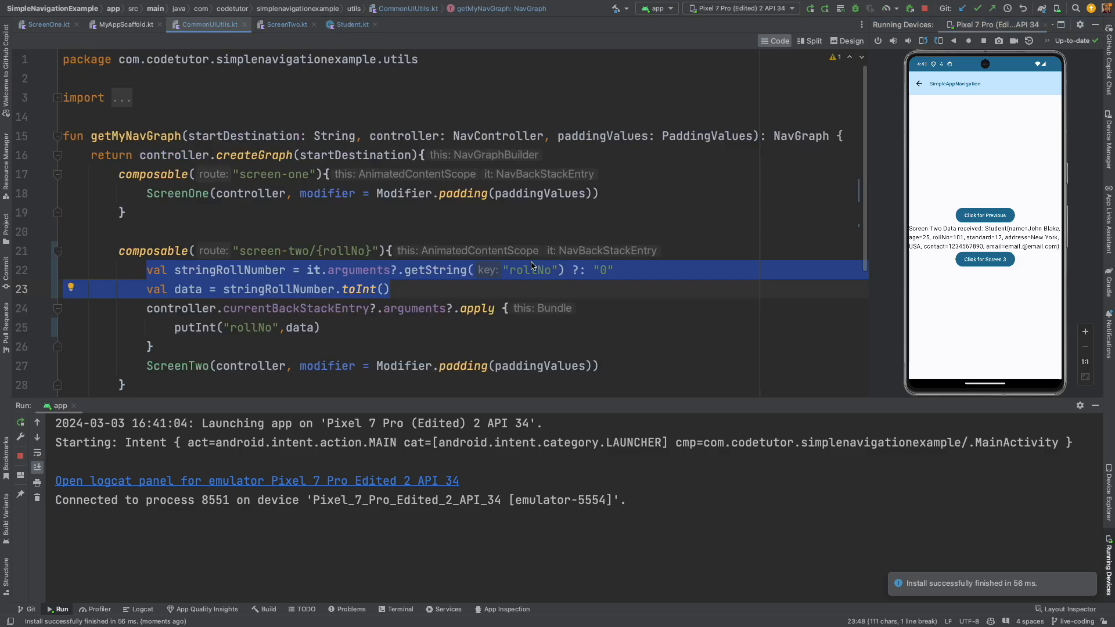
double_click(529, 270)
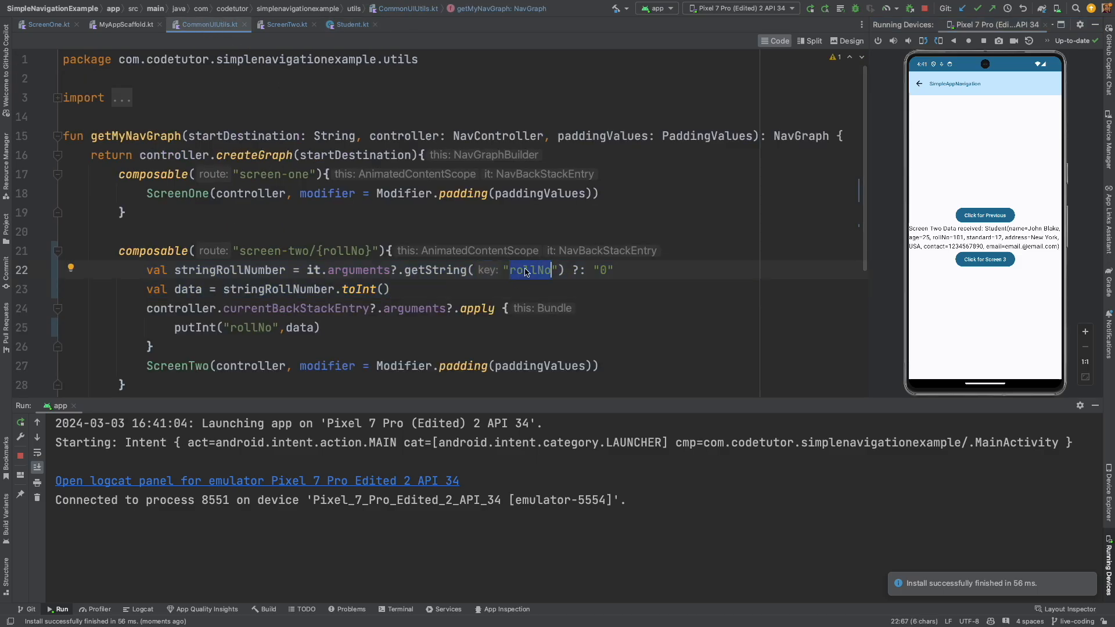